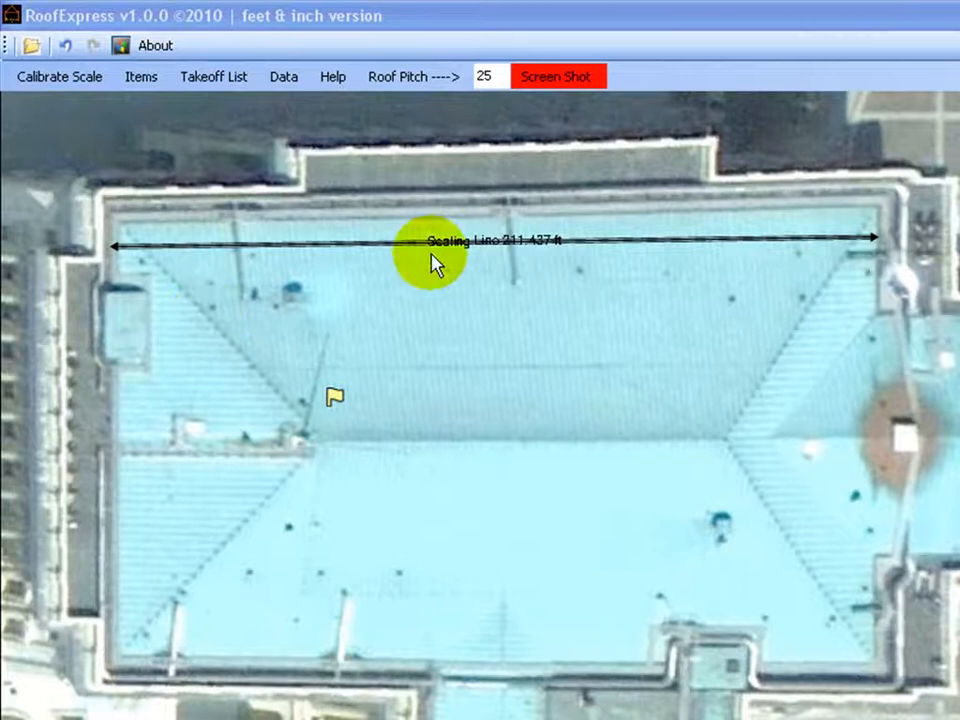
pyautogui.moveTo(142, 76)
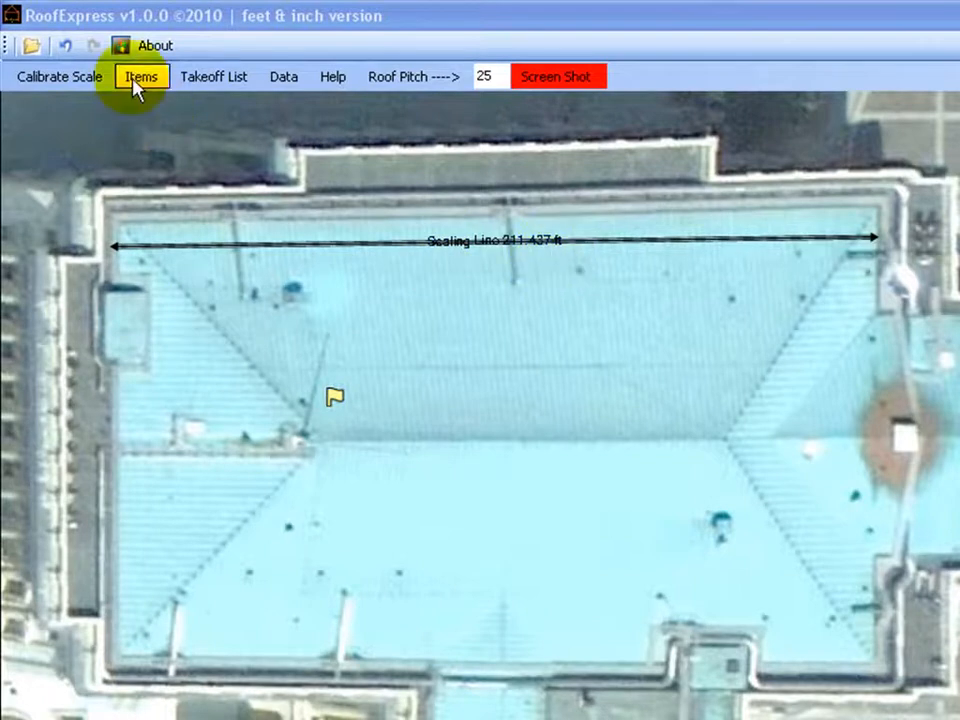
# Begin a point-clicked roofing item and choose Metal Shingle from the Roofing catalogue
pyautogui.click(140, 76)
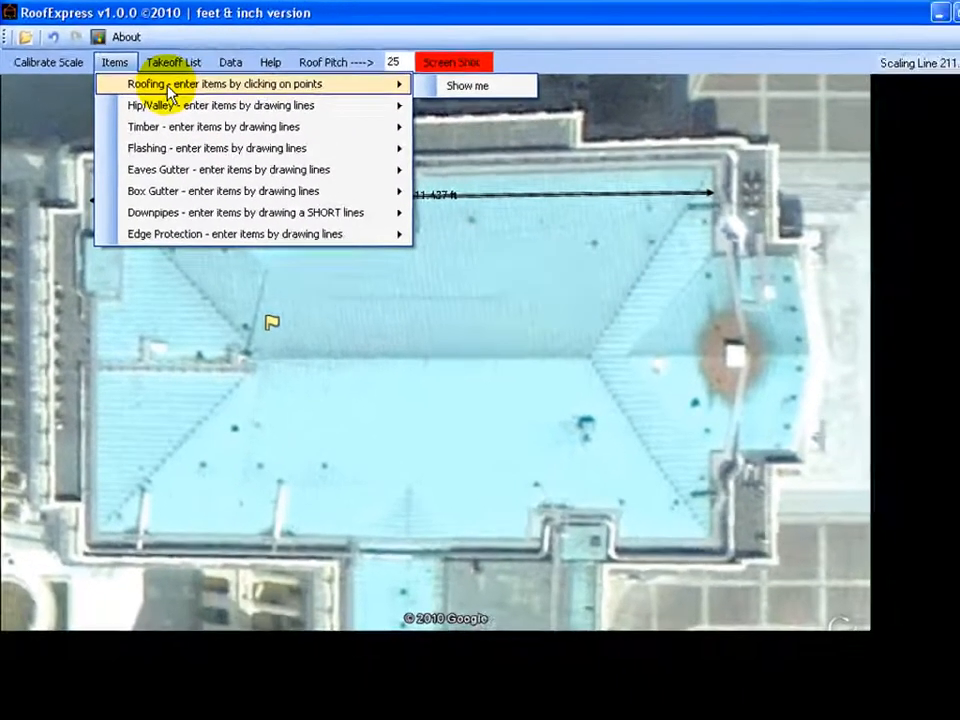
pyautogui.click(222, 84)
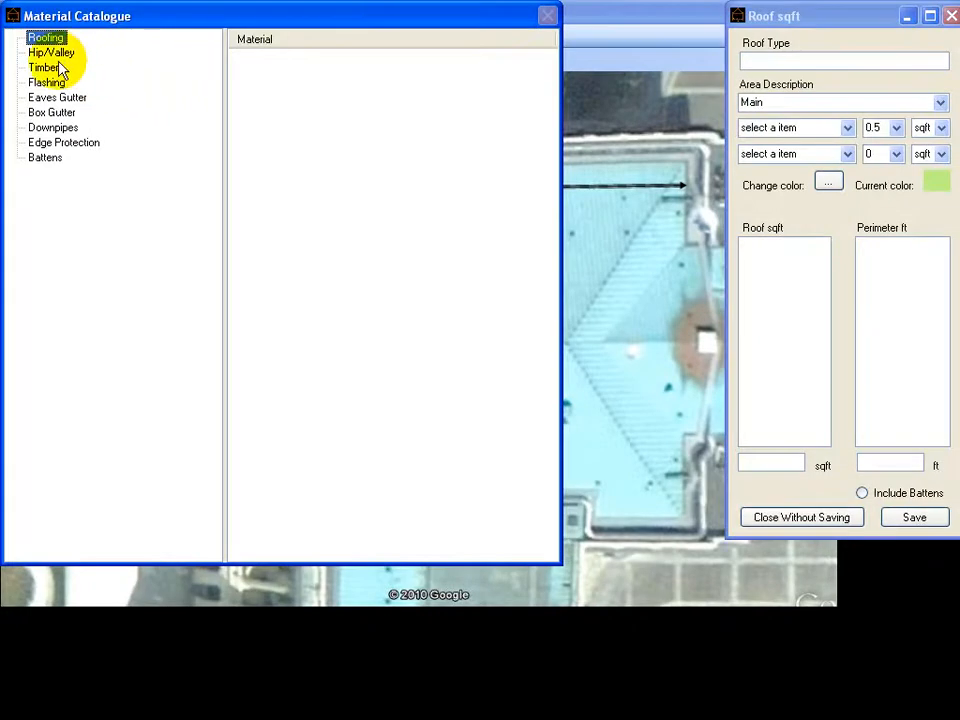
pyautogui.click(46, 36)
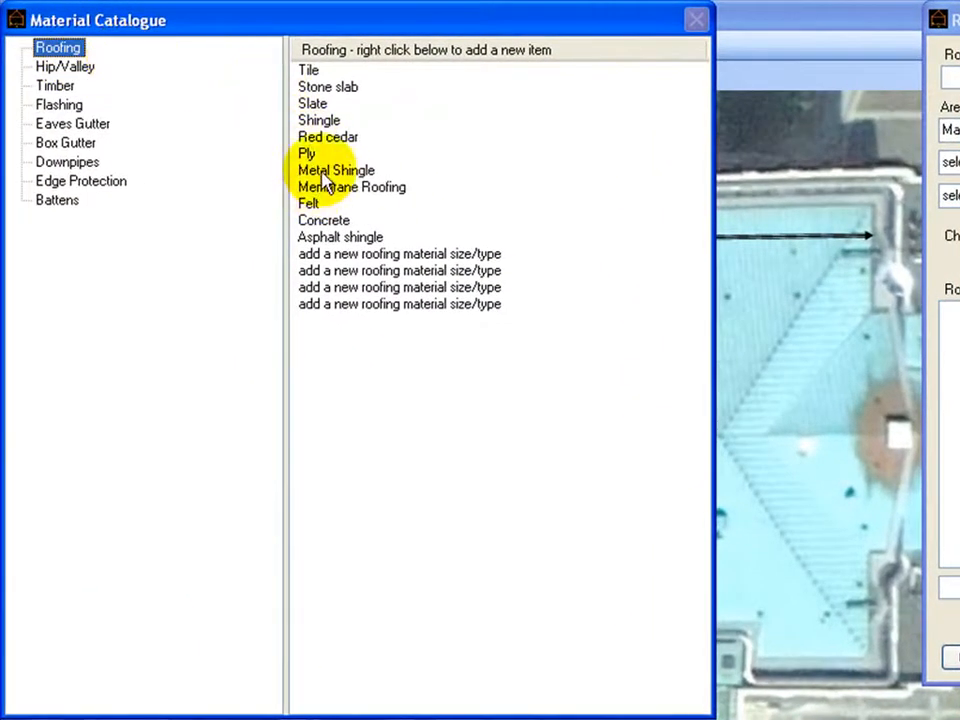
pyautogui.click(336, 170)
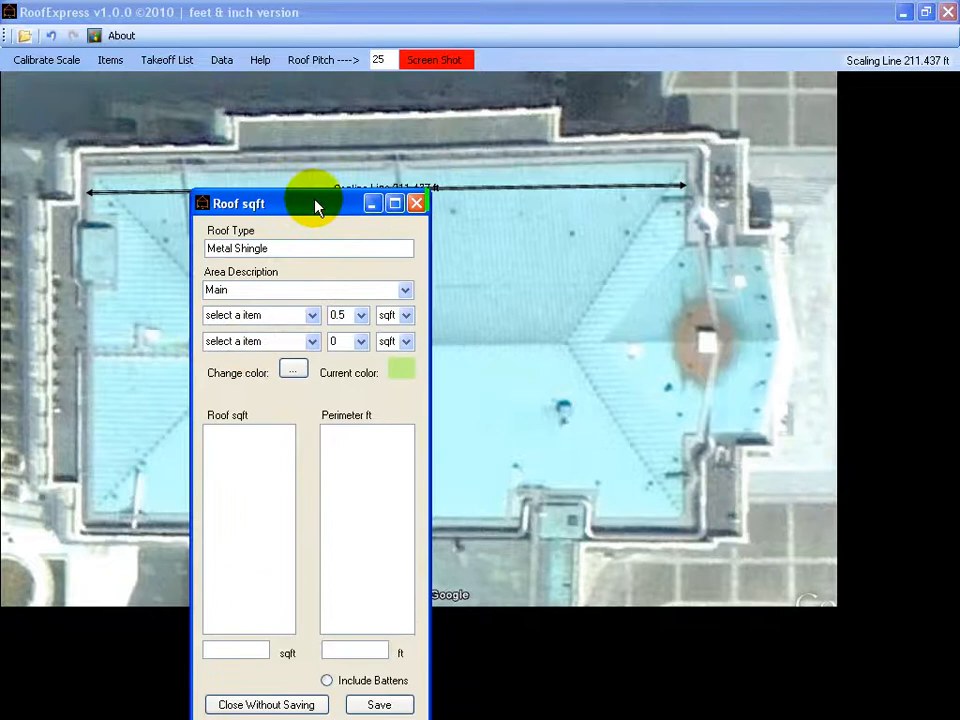
# Move the Roof sqft panel aside and edit the Bolts per-sqft quantity alongside Screws at 0.5
pyautogui.moveTo(316, 204); pyautogui.dragTo(290, 184)
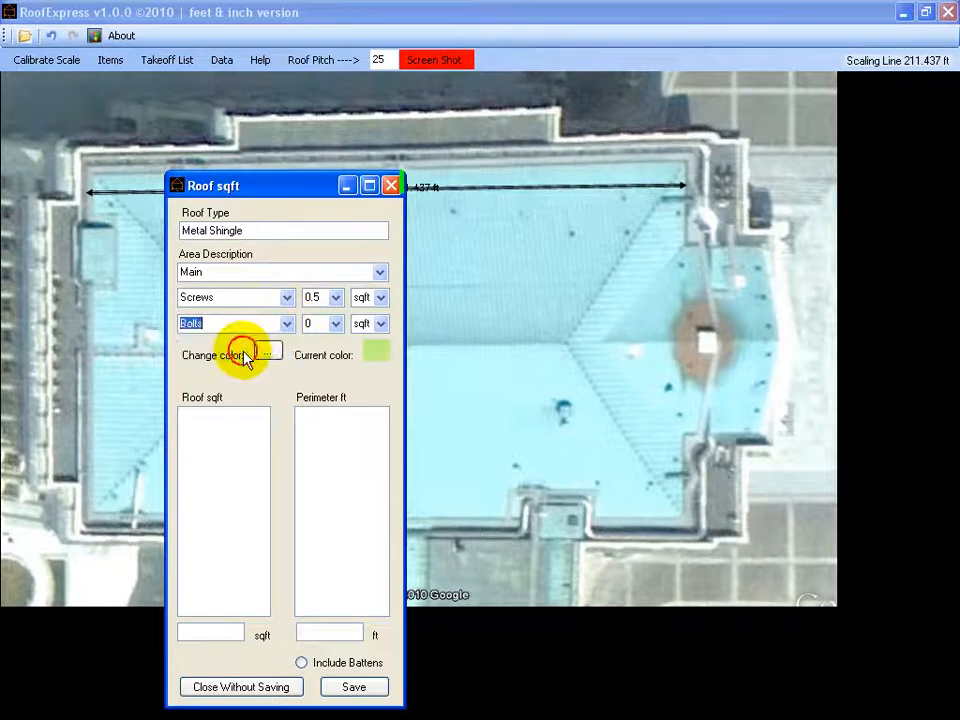
pyautogui.click(336, 324)
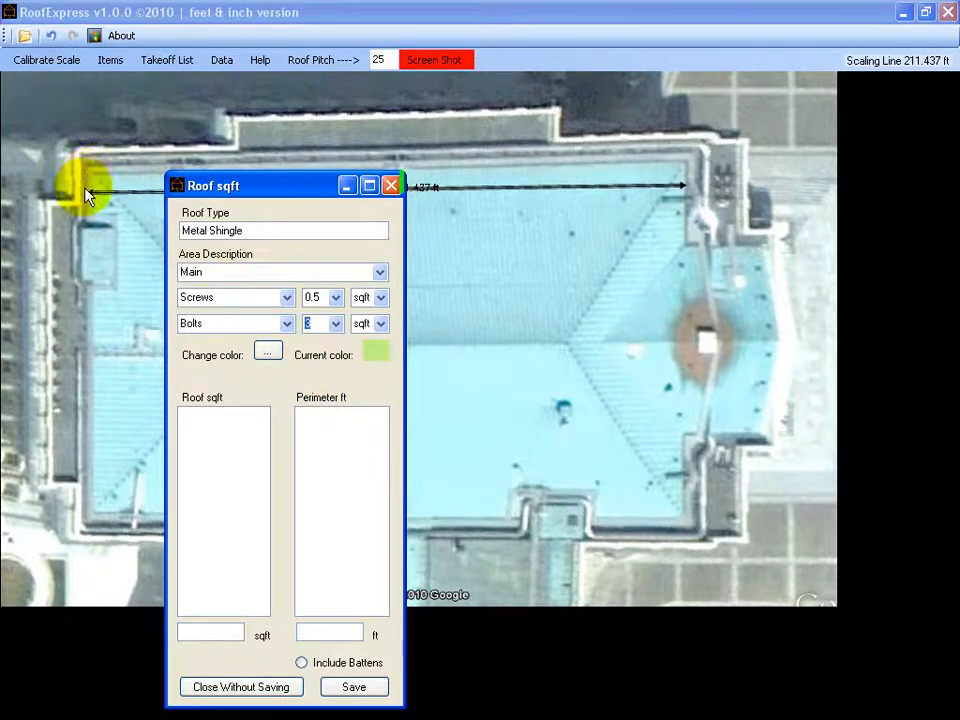
pyautogui.moveTo(92, 182)
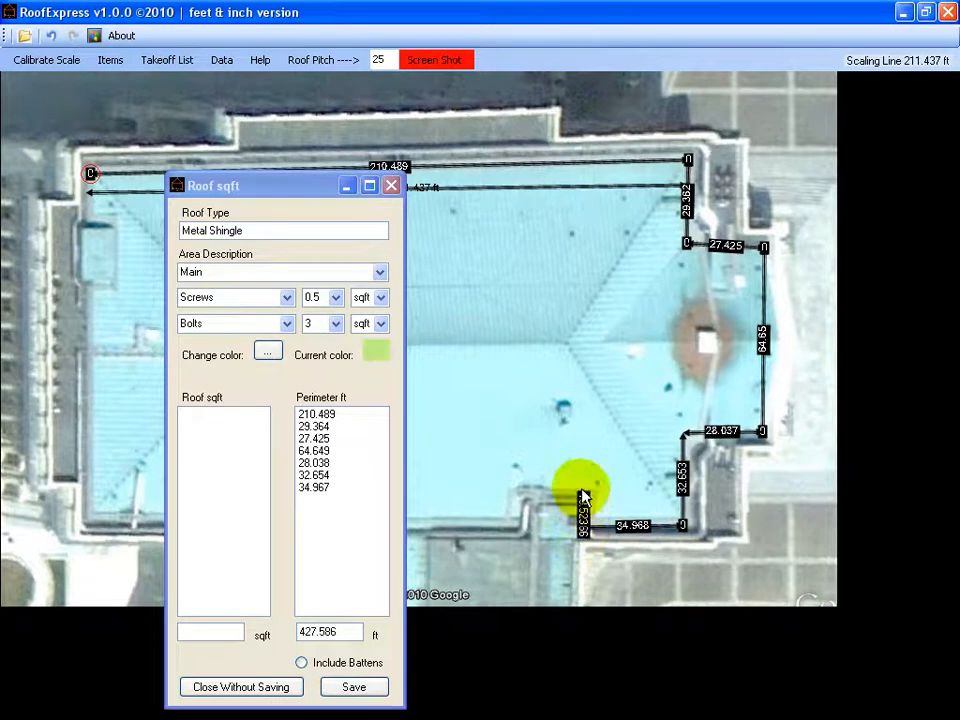
# Close the roof outline with the last corner points, giving 31139.414 sqft and 756.478 ft perimeter
pyautogui.click(528, 492)
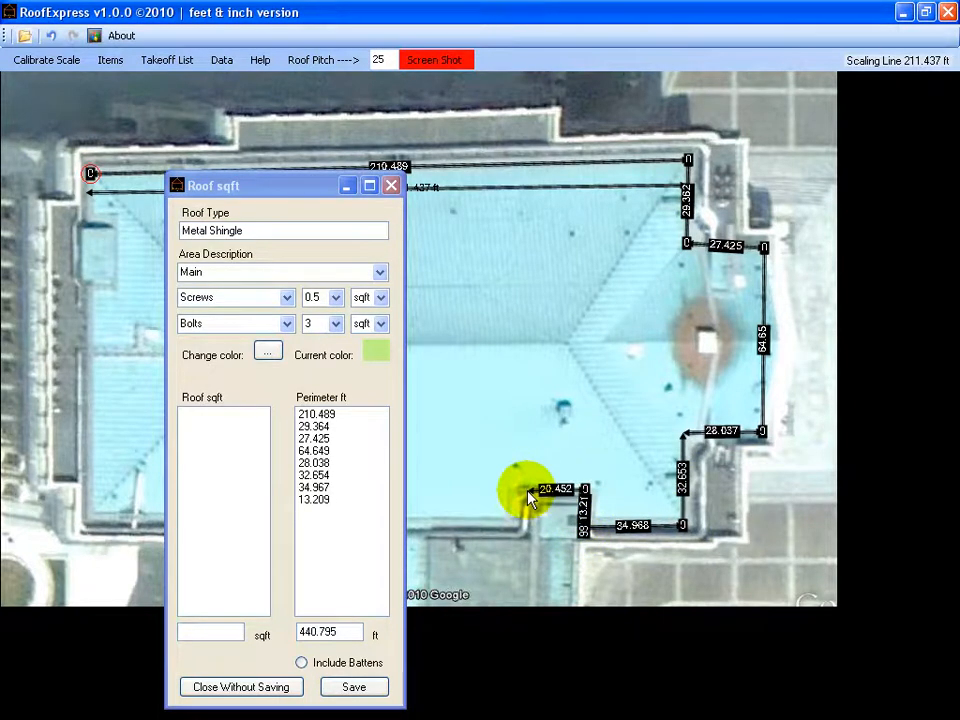
pyautogui.click(524, 504)
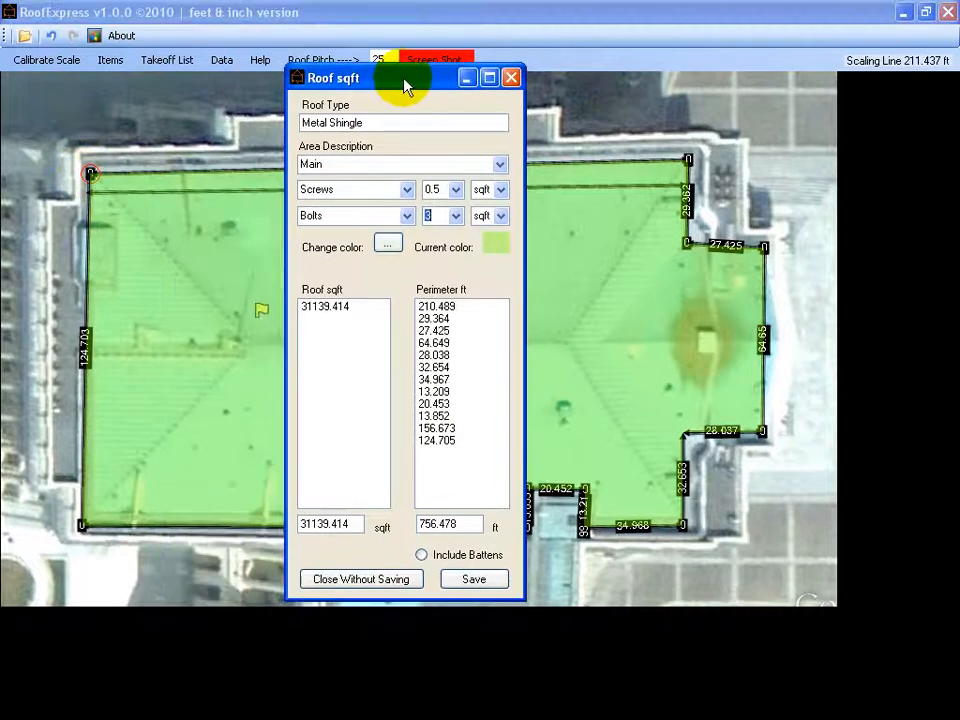
pyautogui.tripleClick(330, 524)
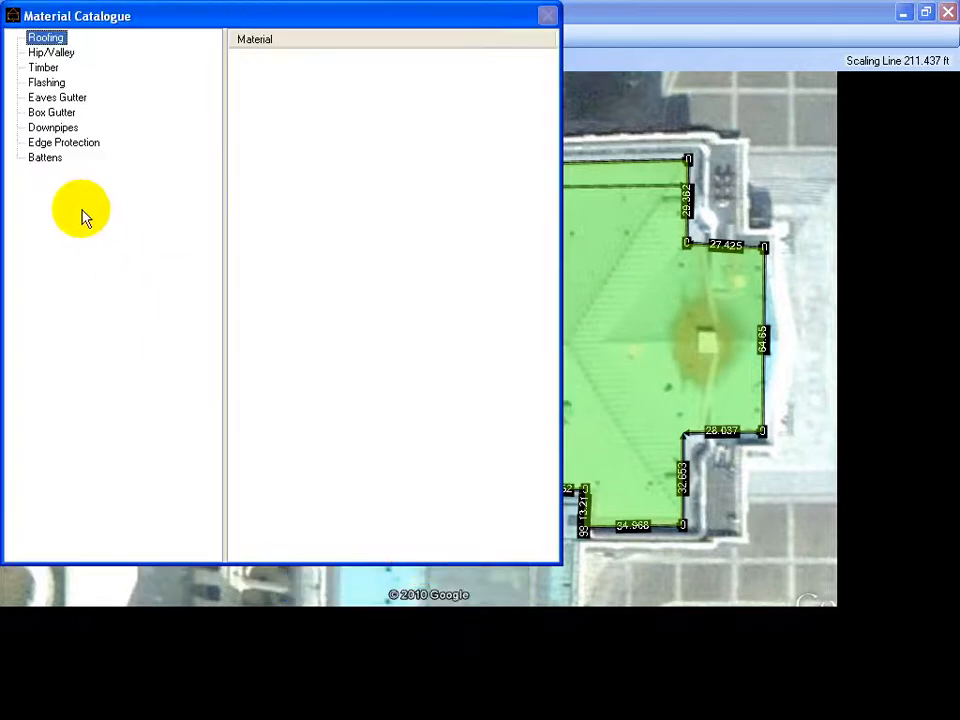
# Pick a batten type from the Battens catalogue and confirm a rate of 0.5 battens per sqft
pyautogui.click(44, 158)
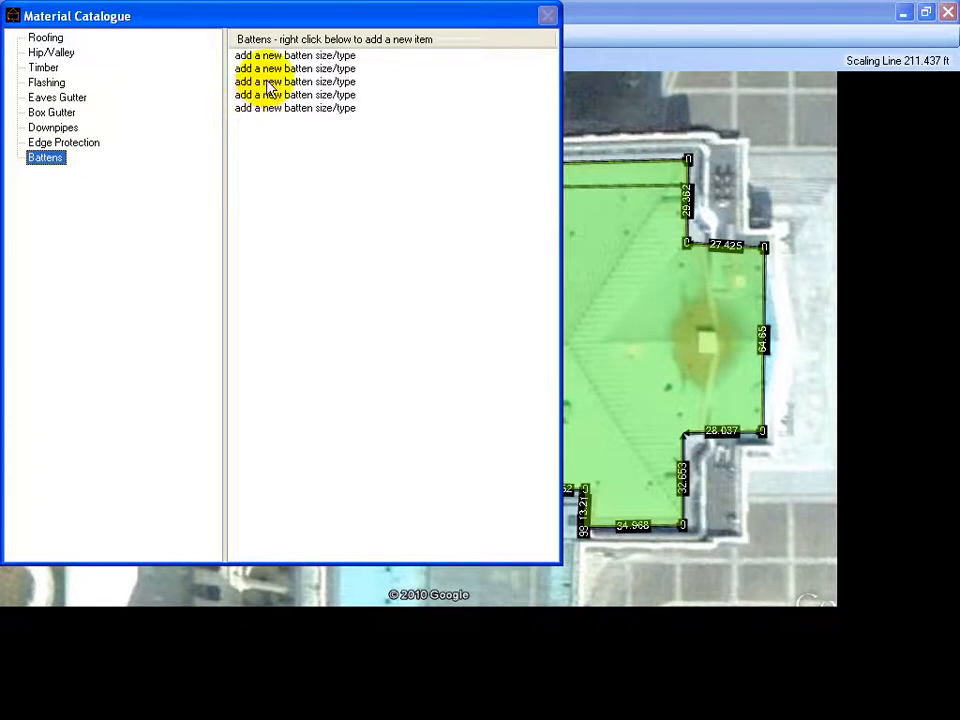
pyautogui.click(296, 82)
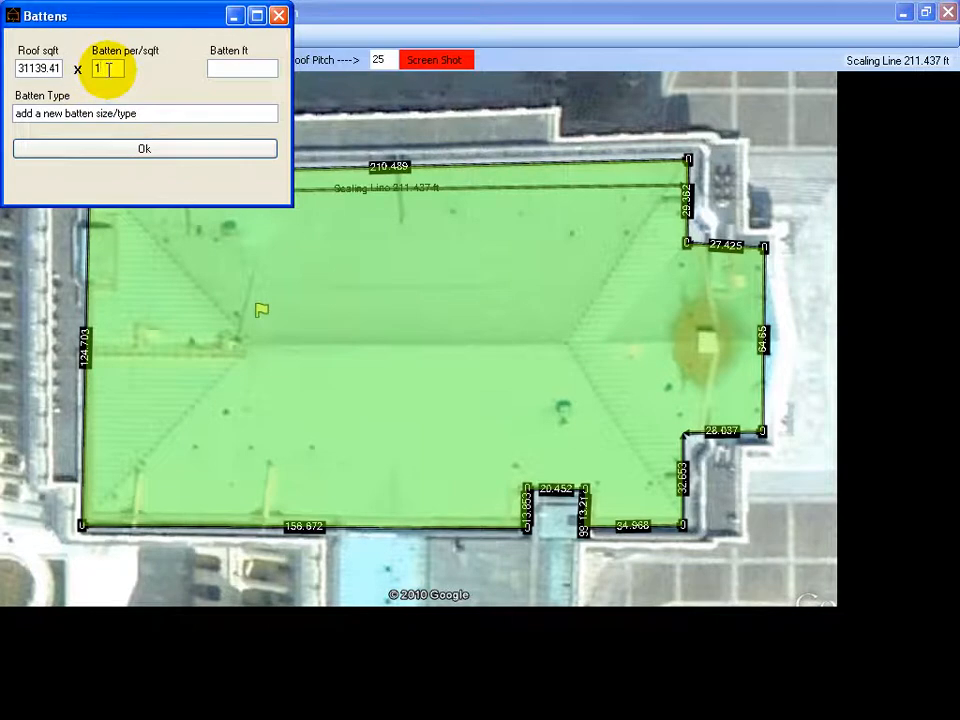
pyautogui.click(40, 68)
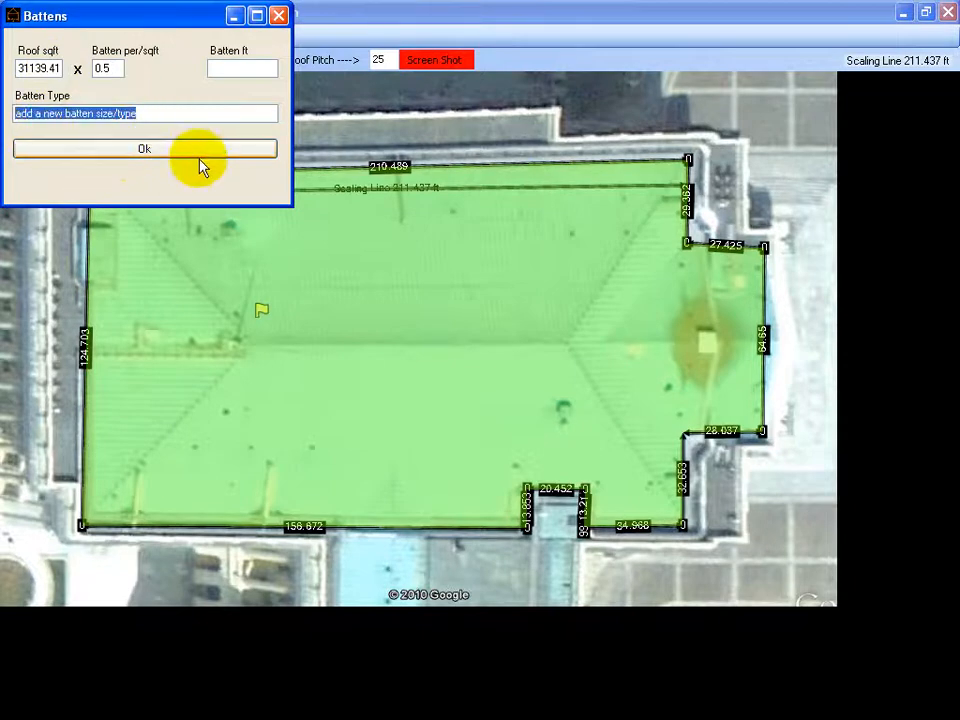
pyautogui.click(144, 148)
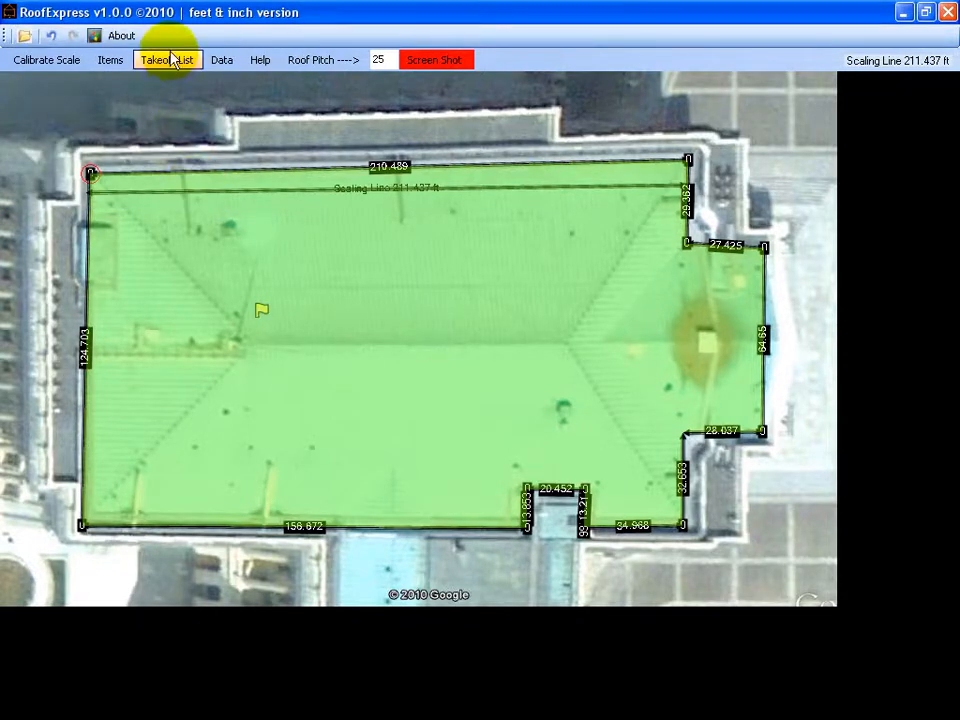
pyautogui.click(168, 60)
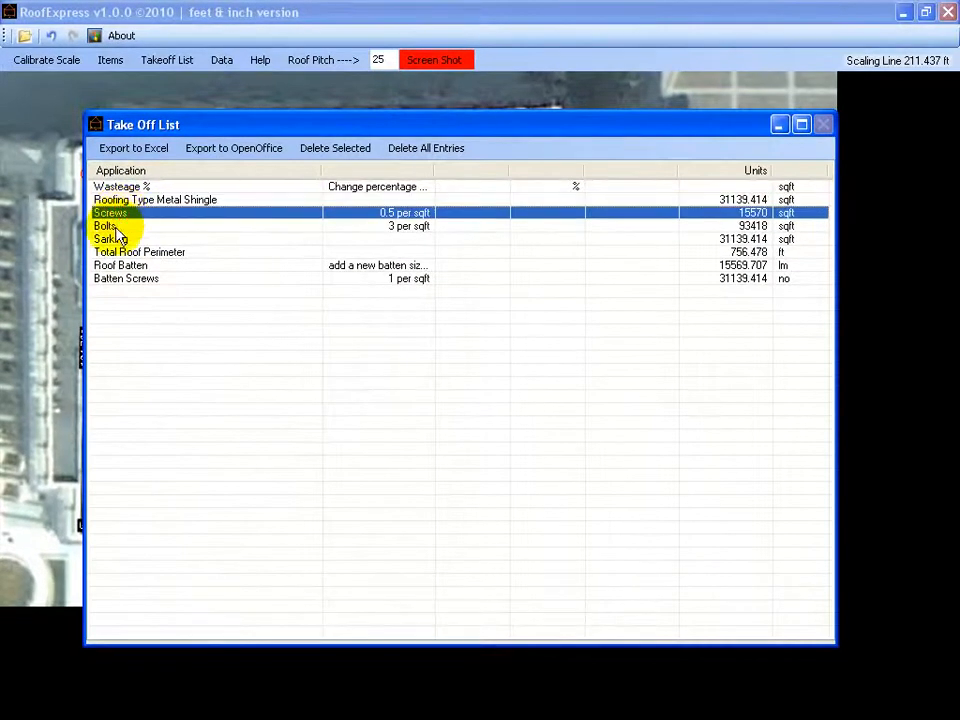
pyautogui.click(104, 224)
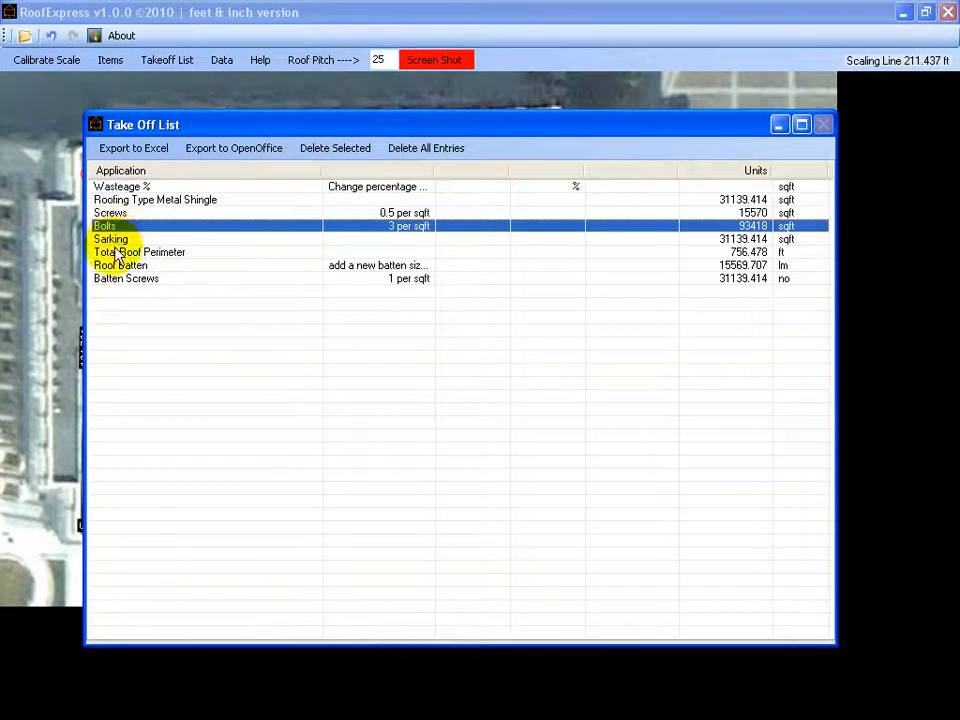
pyautogui.click(112, 238)
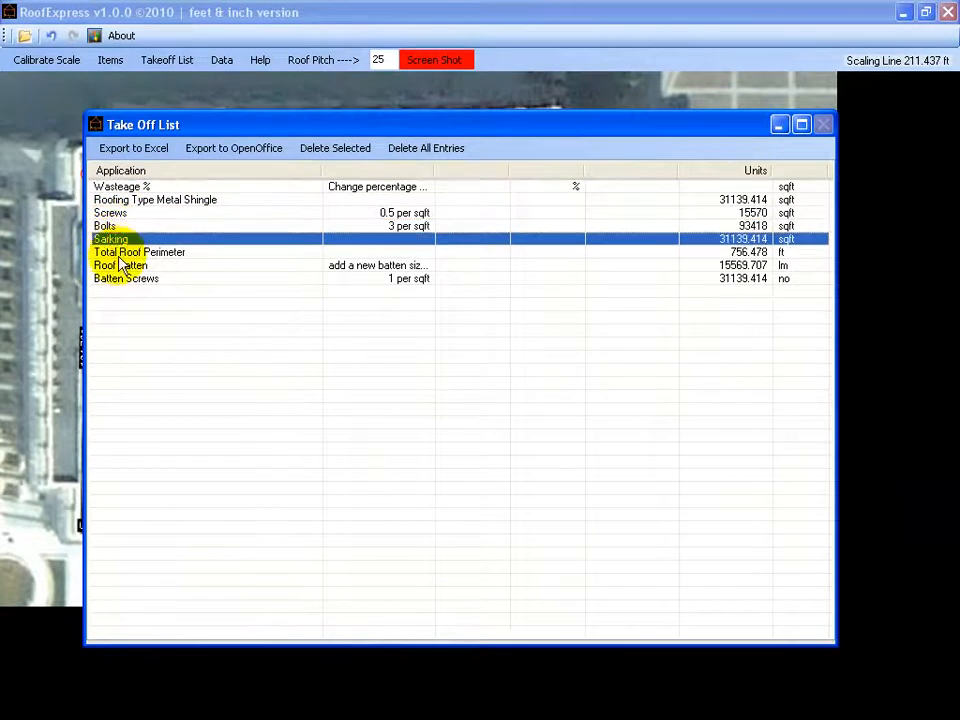
pyautogui.click(140, 252)
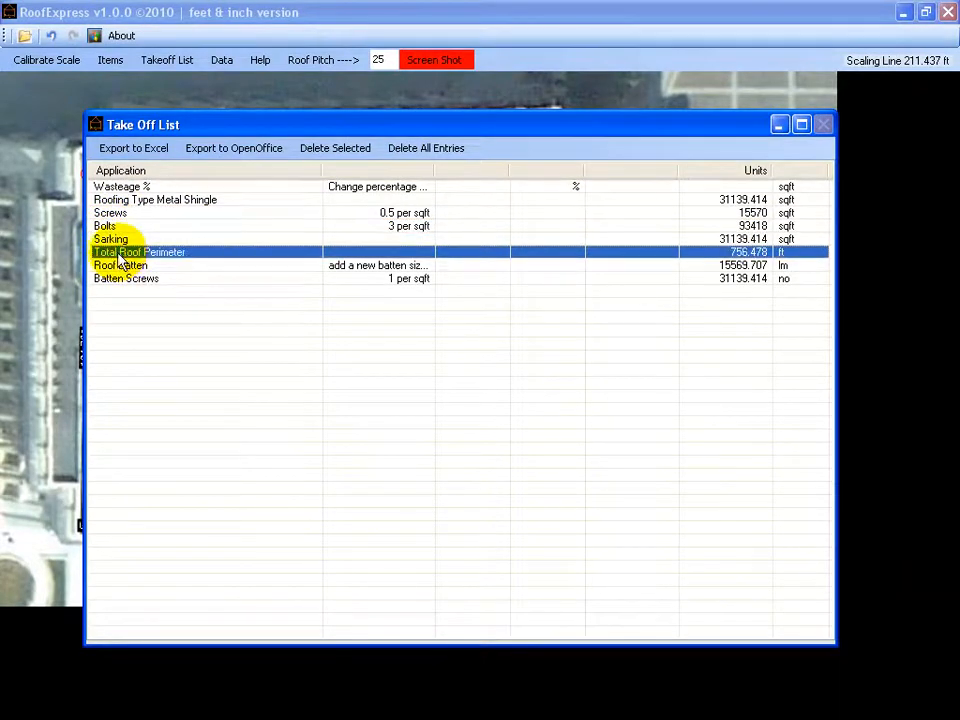
pyautogui.click(120, 264)
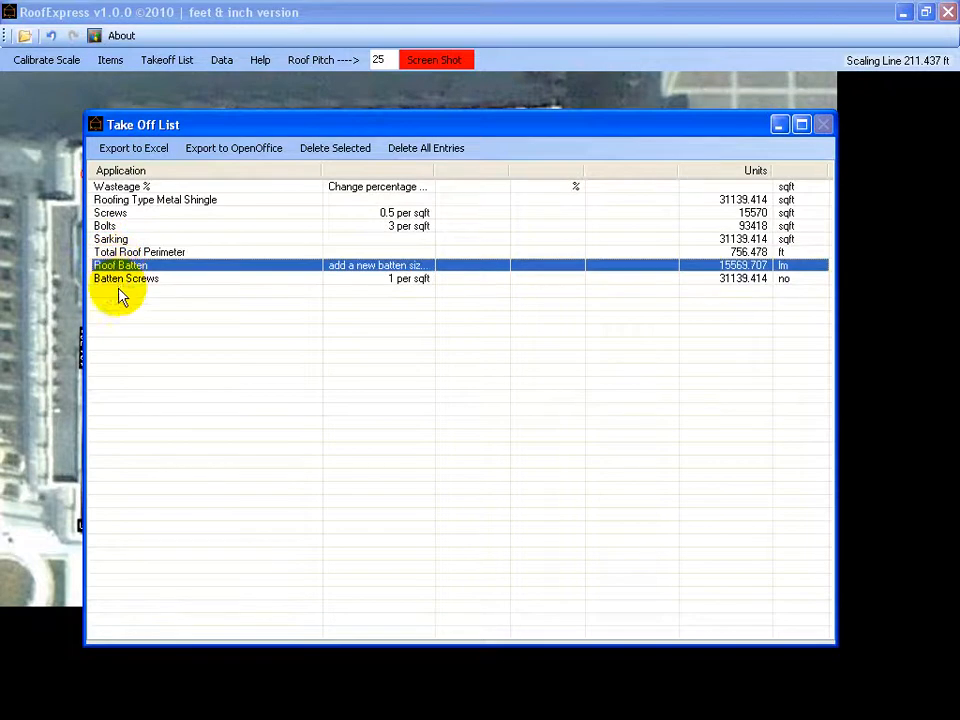
pyautogui.click(126, 278)
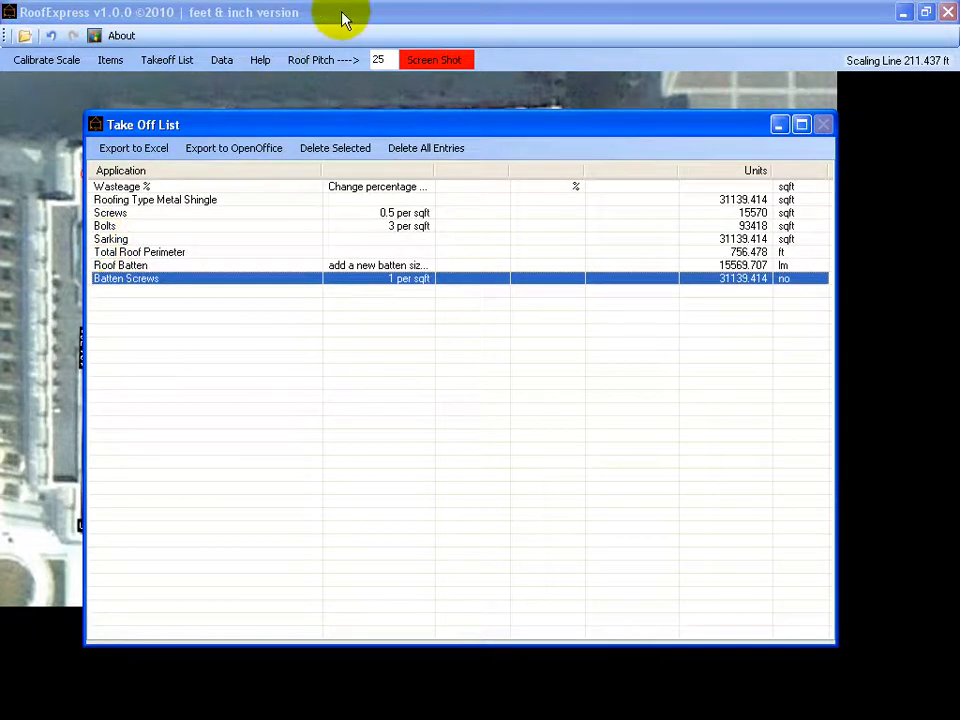
pyautogui.click(824, 124)
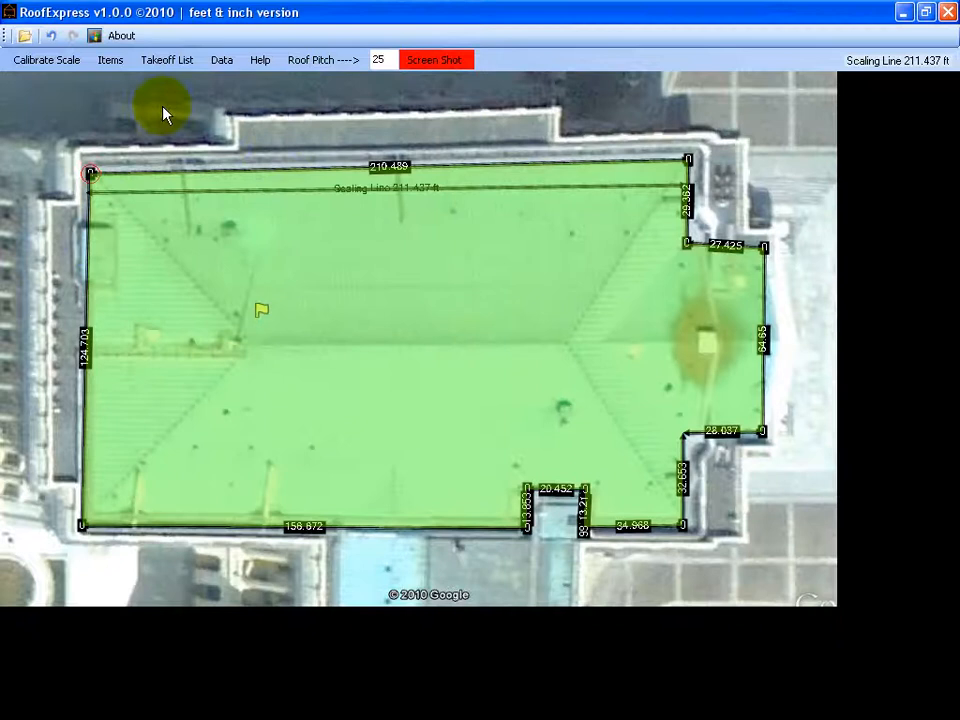
# Start a line-drawn Hip/Valley item named Hip with Metal as its type
pyautogui.click(110, 60)
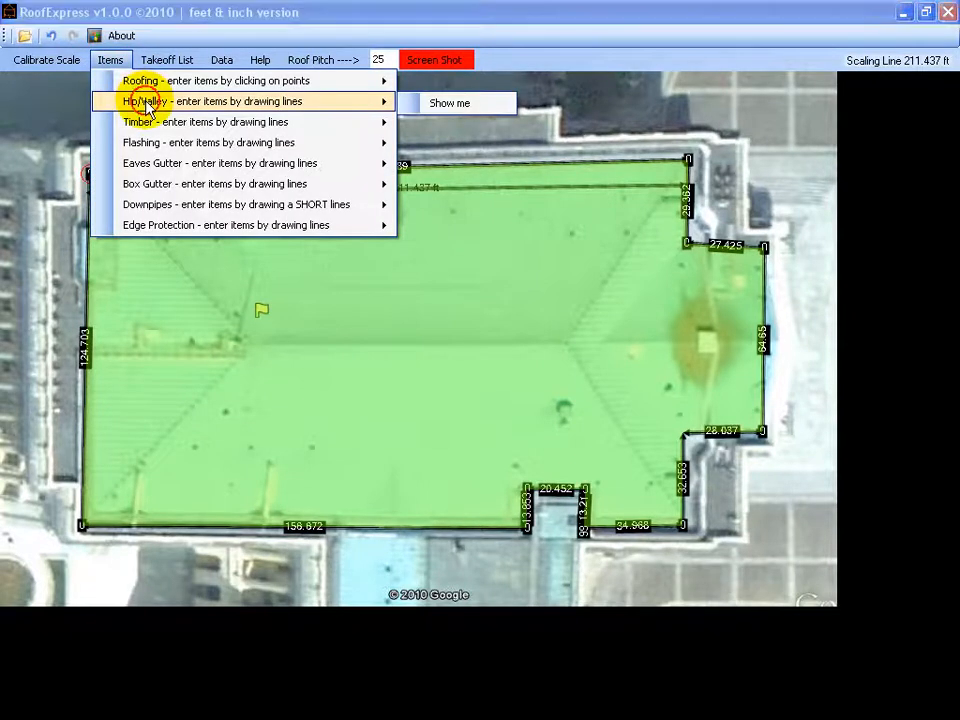
pyautogui.click(144, 100)
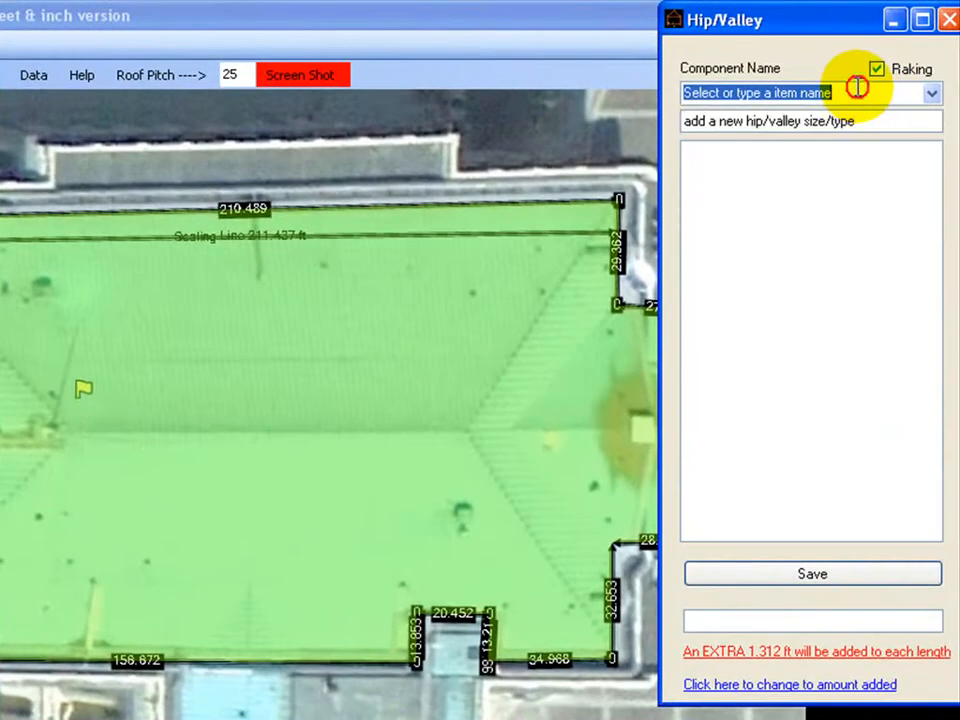
pyautogui.write('H')
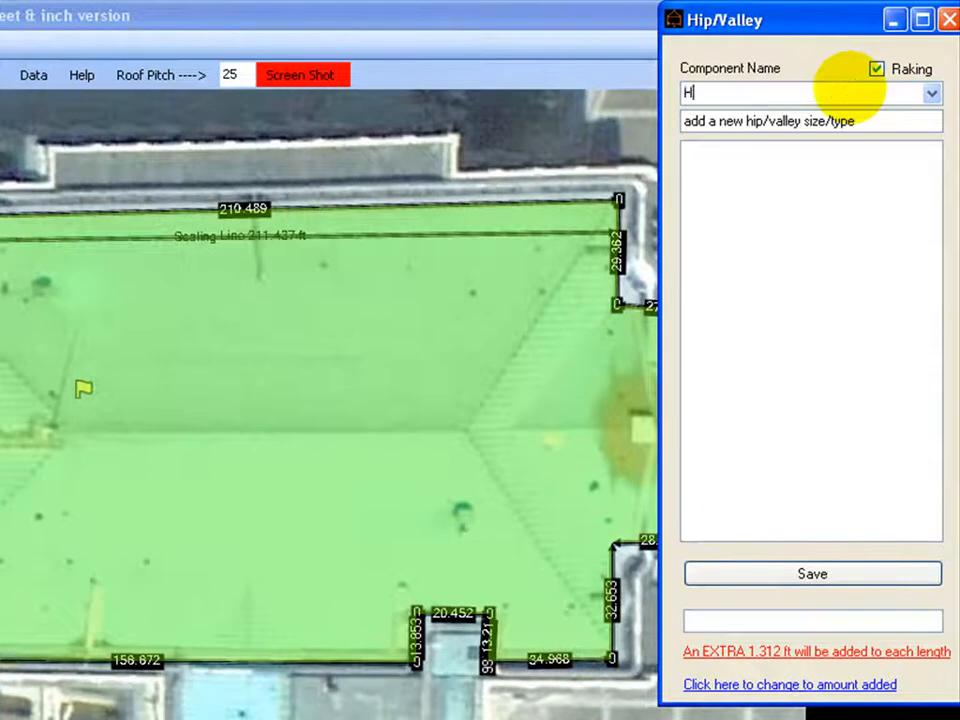
pyautogui.write('ip')
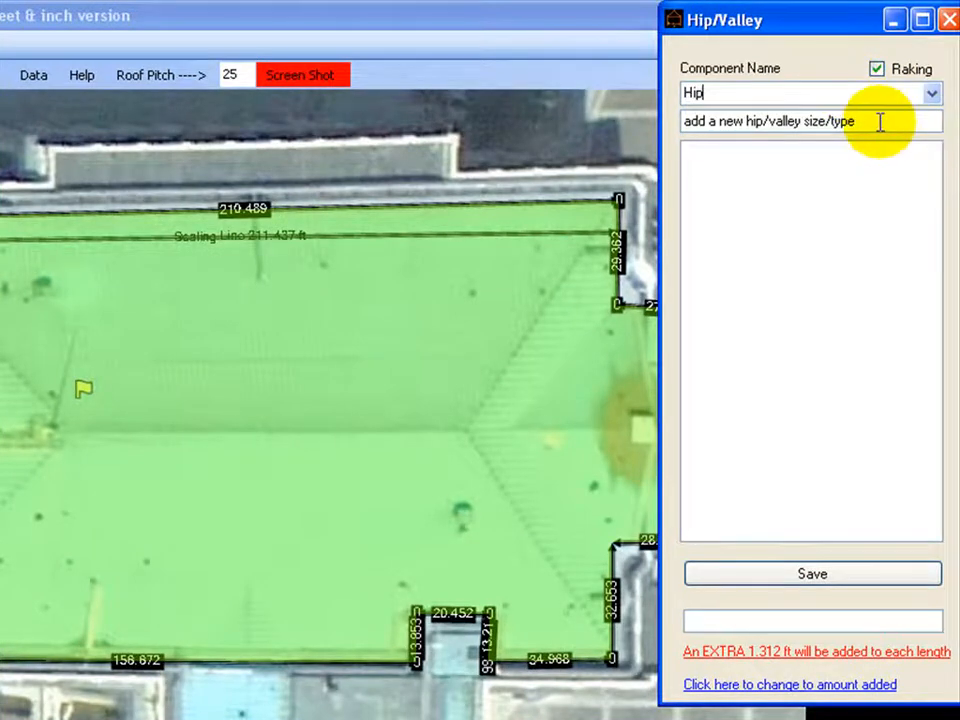
pyautogui.write('Metal')
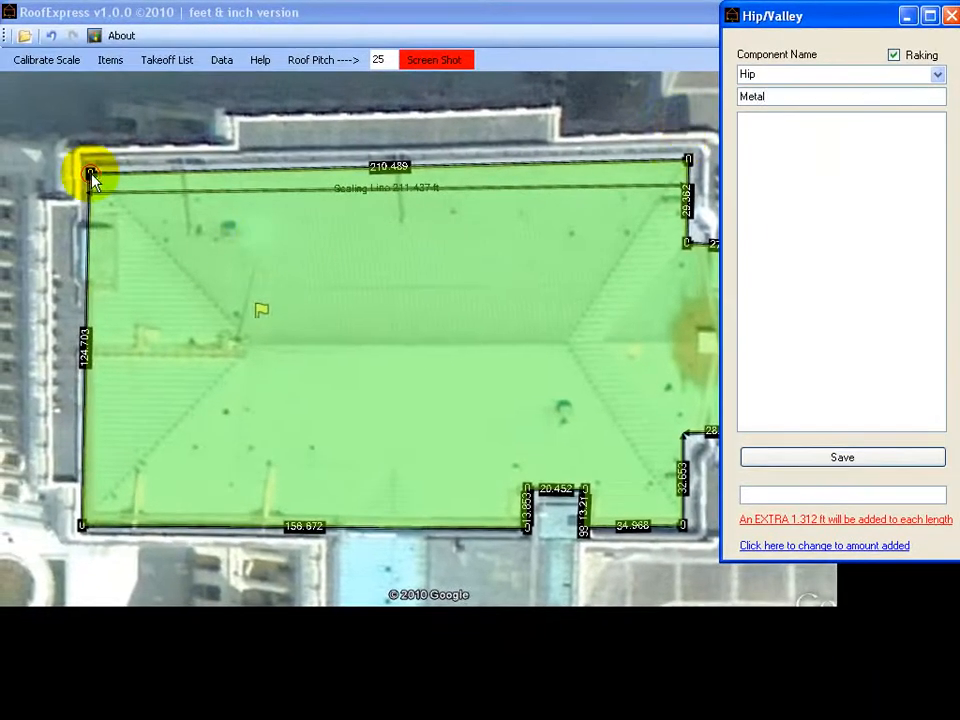
# Draw and save the four metal hips (92.981, 97.345, 86.911, 86.312 ft) and two valleys (54.45, 50.989 ft)
pyautogui.moveTo(90, 172); pyautogui.dragTo(248, 348)
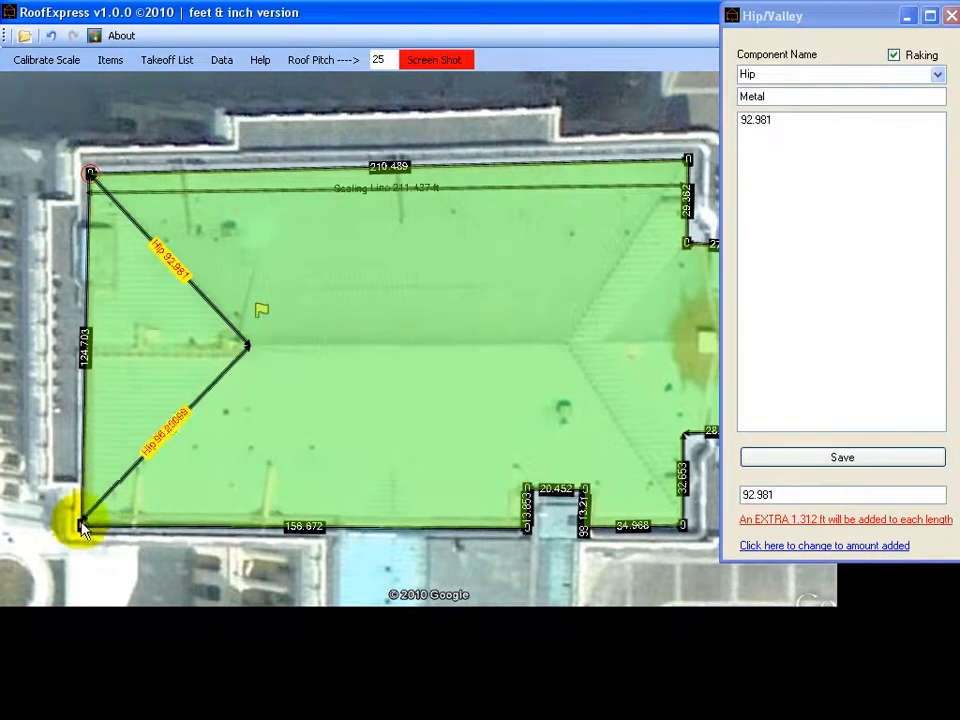
pyautogui.click(644, 248)
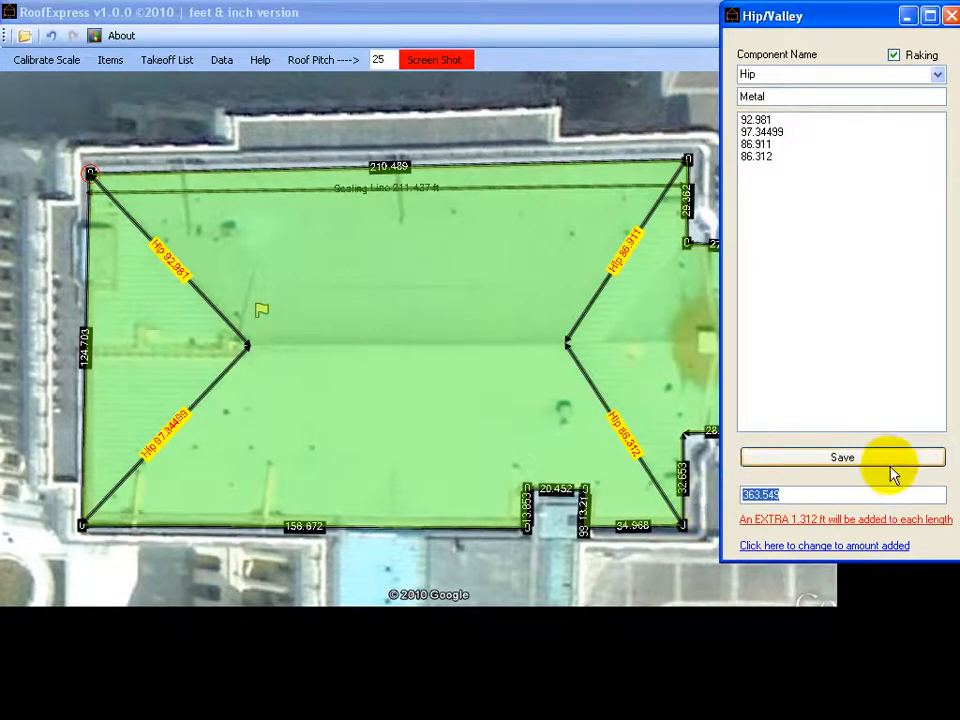
pyautogui.click(110, 60)
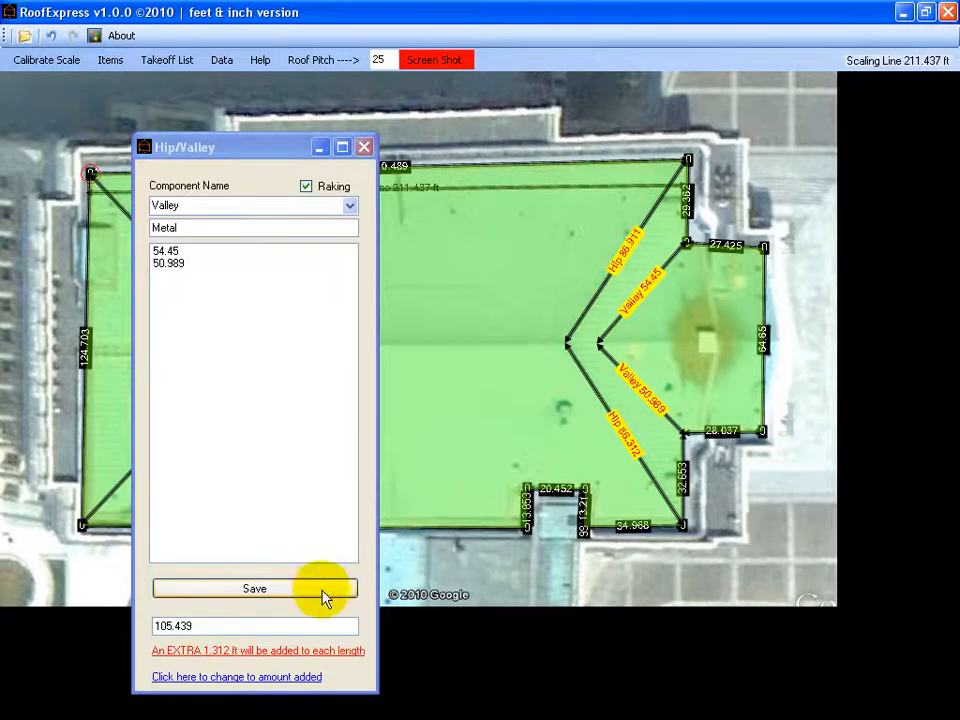
pyautogui.click(254, 588)
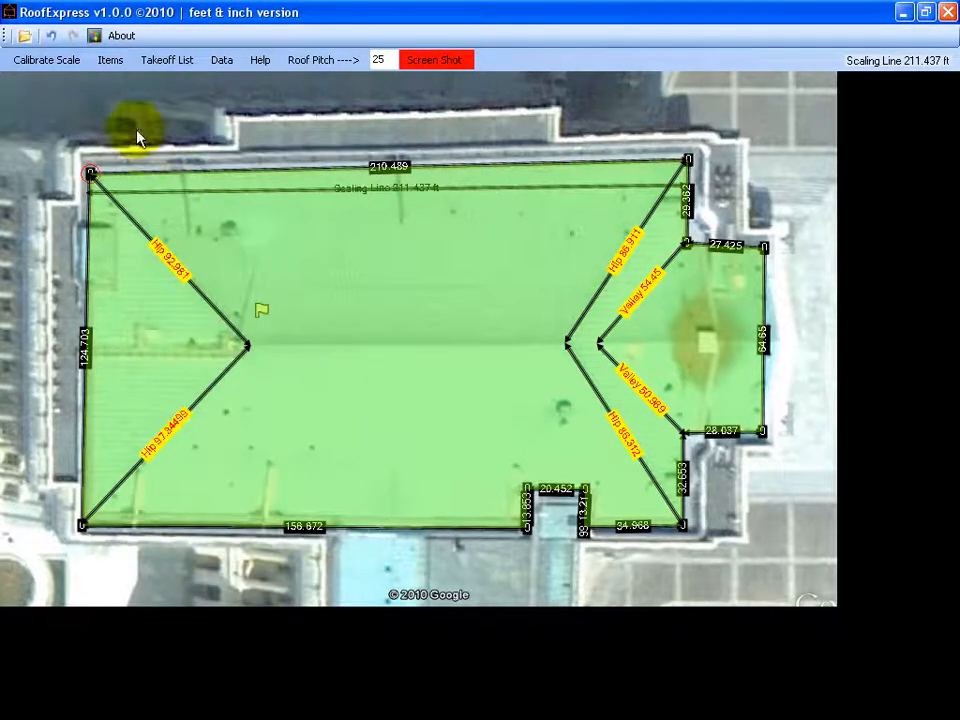
# Start a Ridge flashing item typed Metal and trace both ridges, 114.775 and 91.012 ft
pyautogui.click(110, 60)
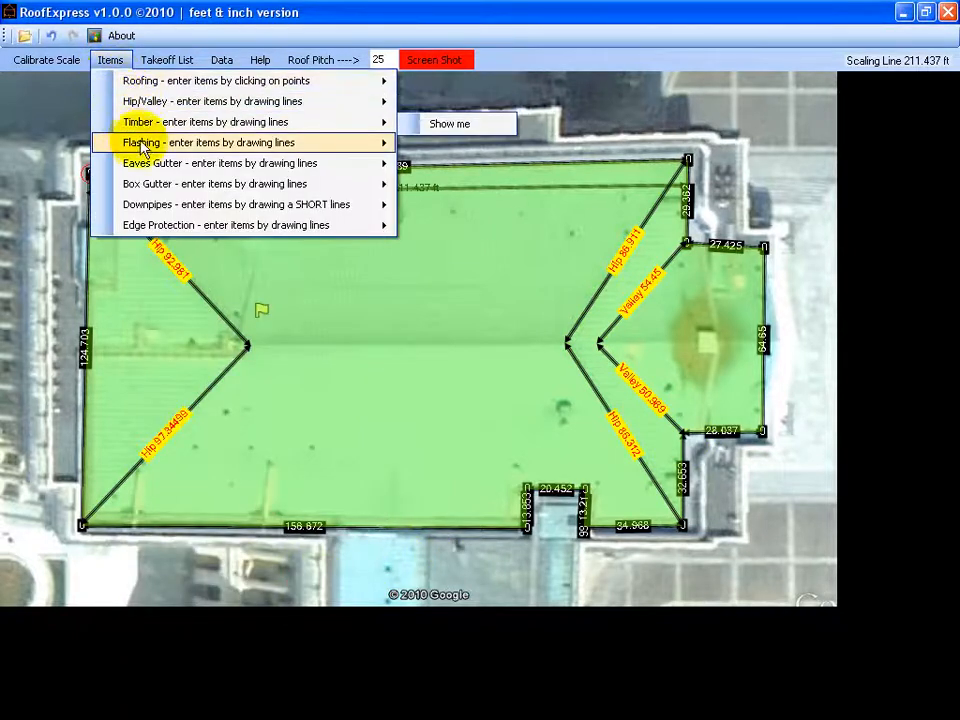
pyautogui.click(140, 142)
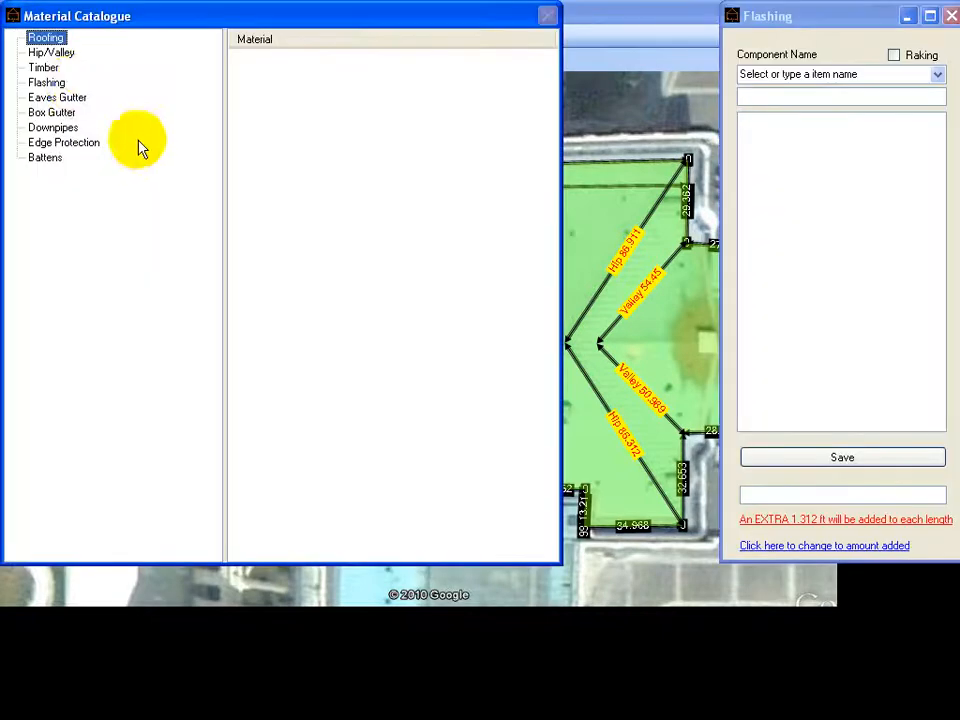
pyautogui.click(48, 82)
pyautogui.write('Ridge')
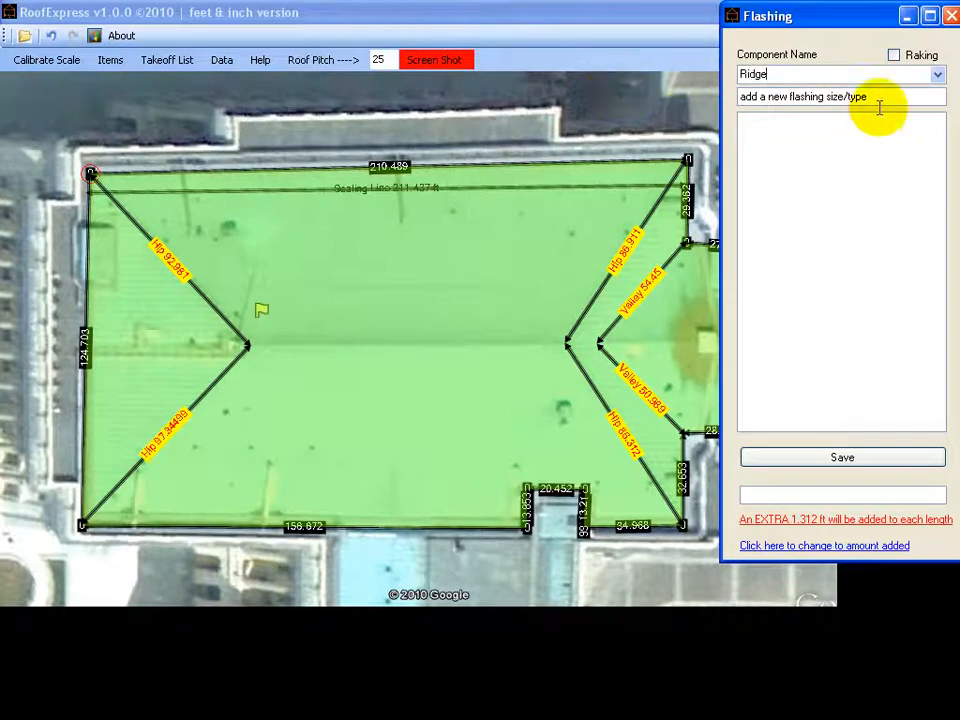
pyautogui.write('Metal')
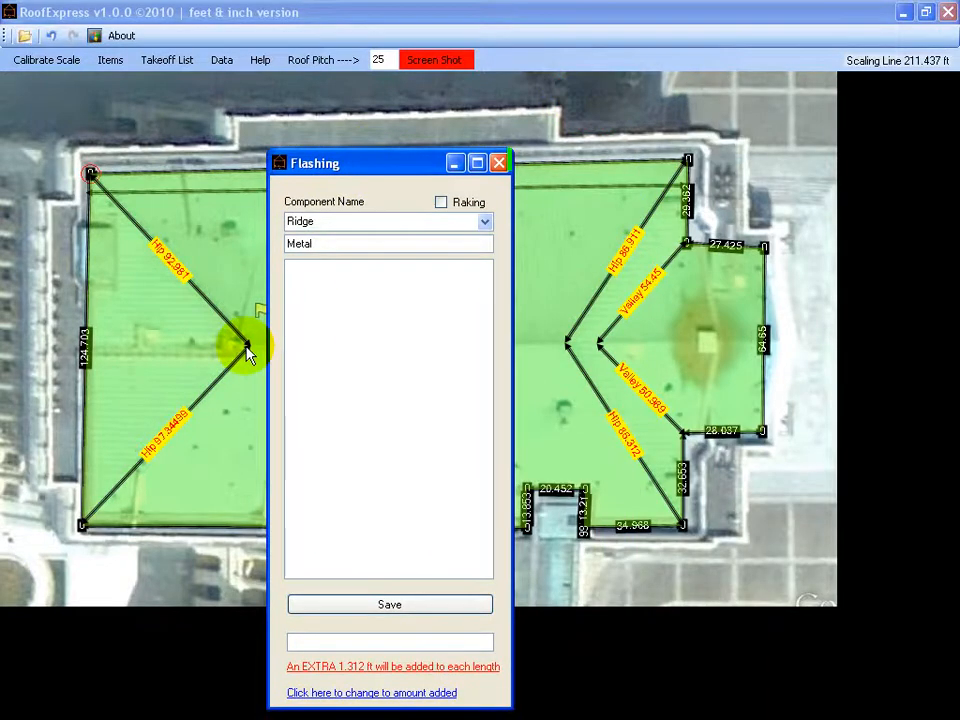
pyautogui.moveTo(570, 350)
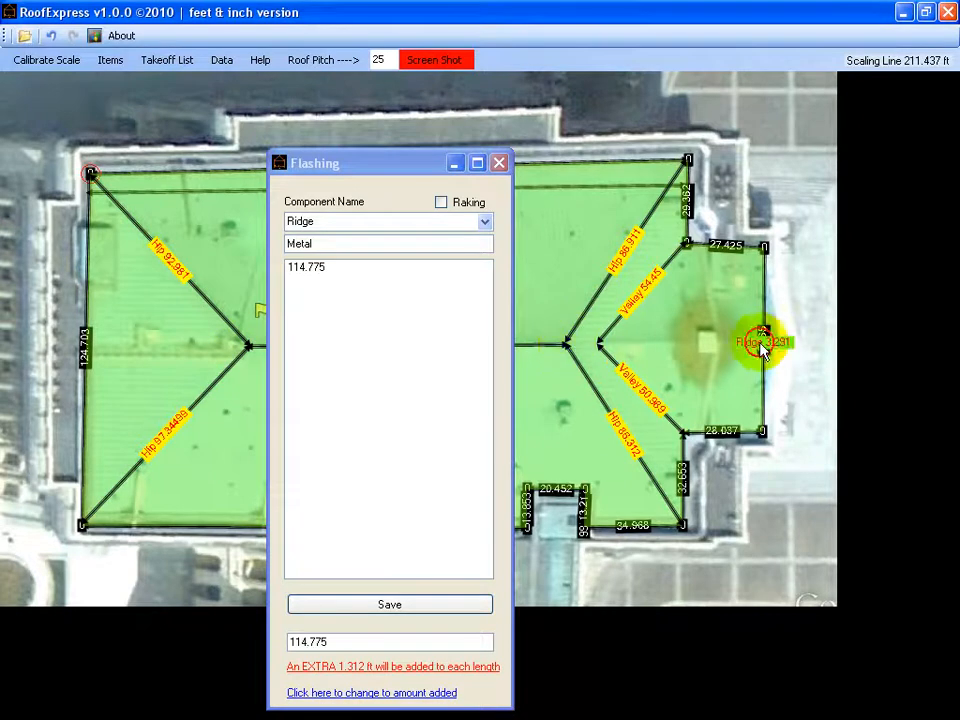
pyautogui.click(760, 344)
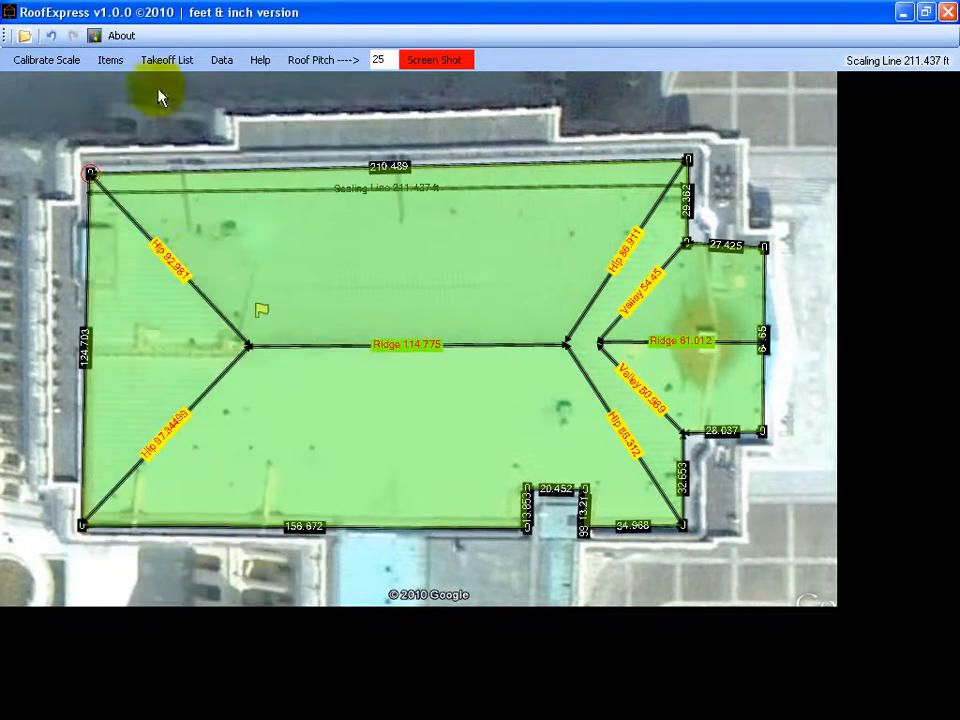
# Set up a Barge flashing component with Metal type and raking enabled
pyautogui.click(110, 60)
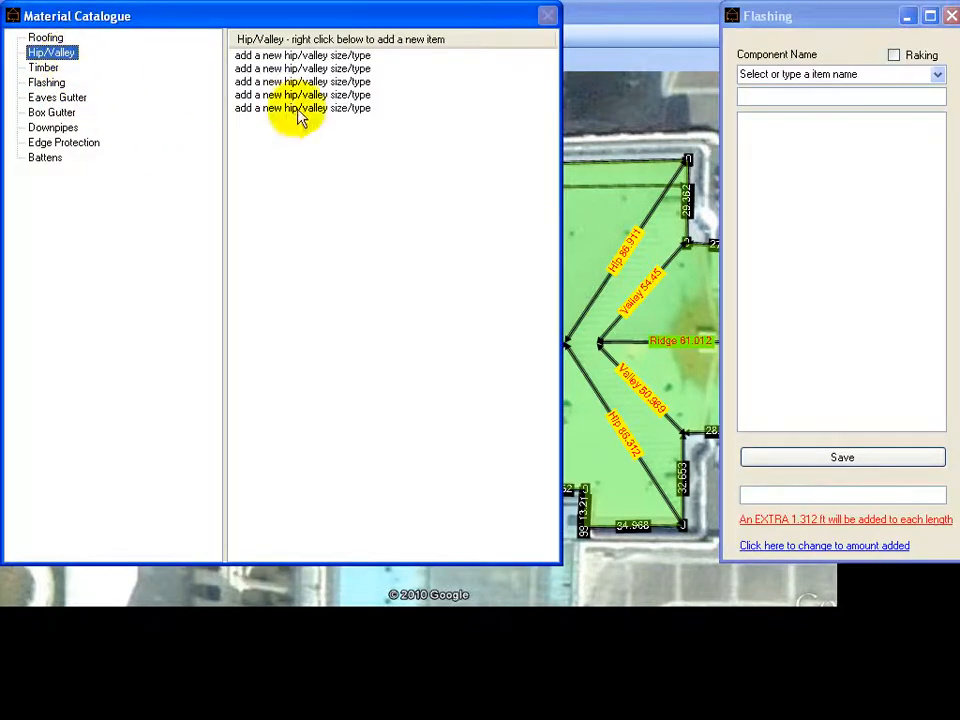
pyautogui.click(936, 74)
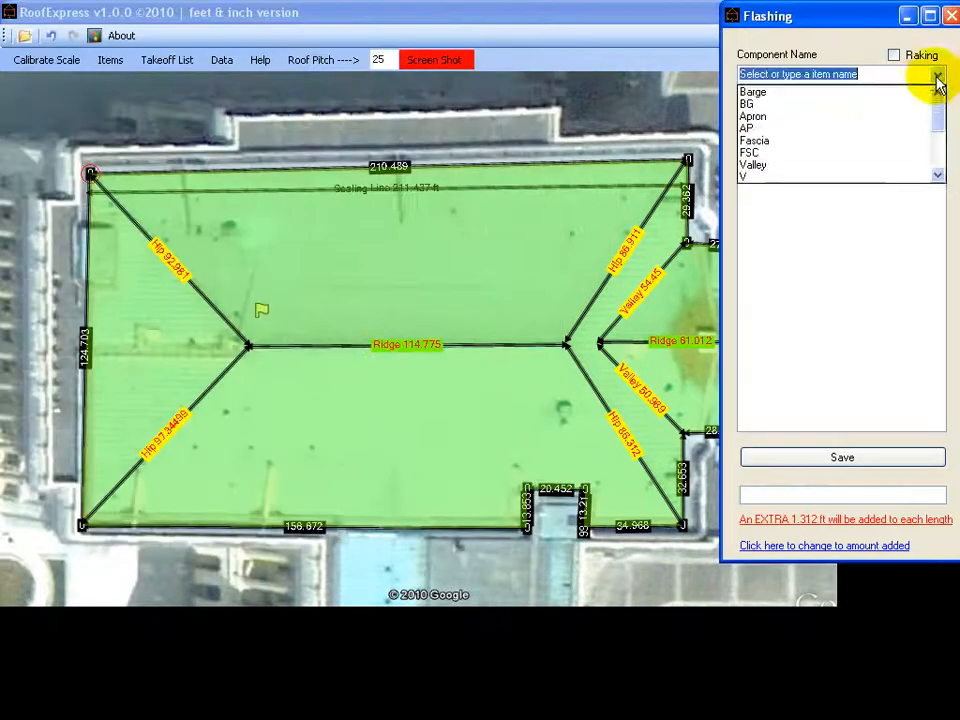
pyautogui.click(752, 92)
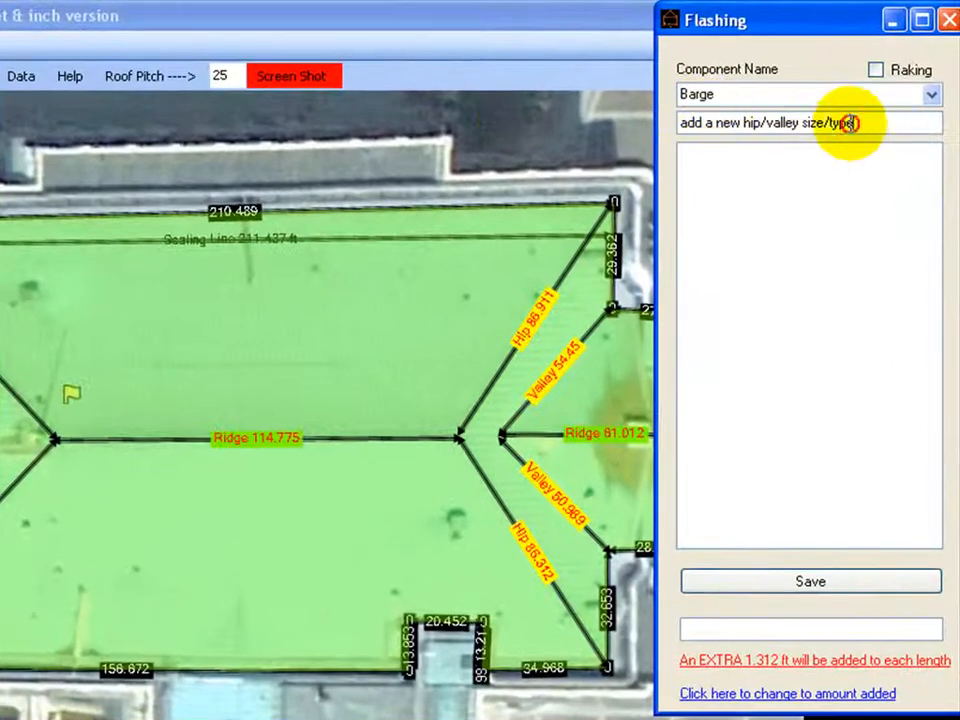
pyautogui.write('Metal')
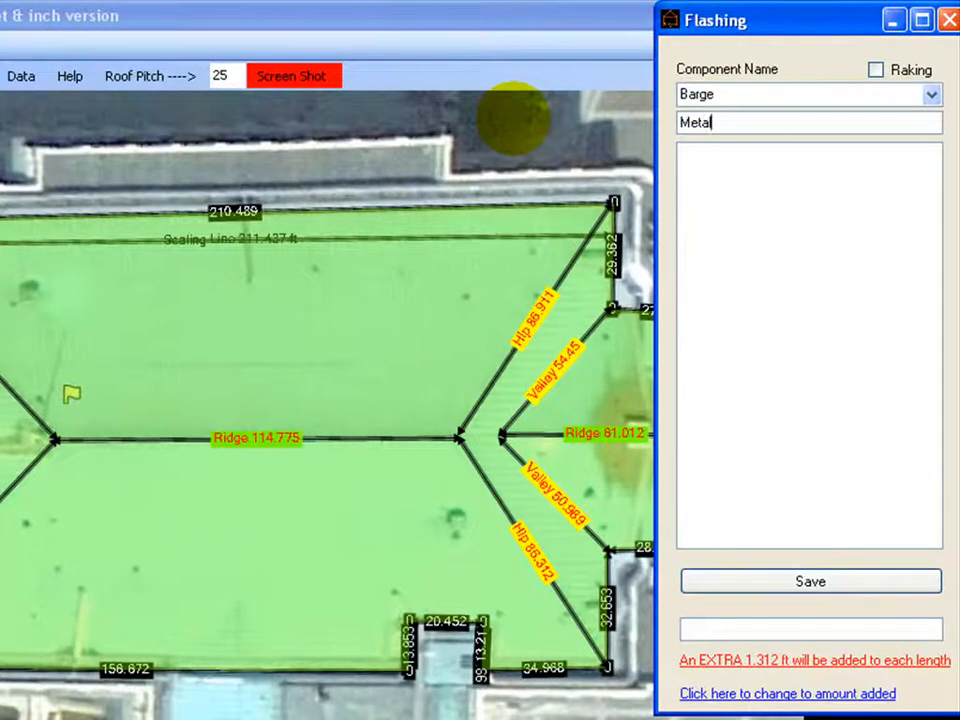
pyautogui.write('5')
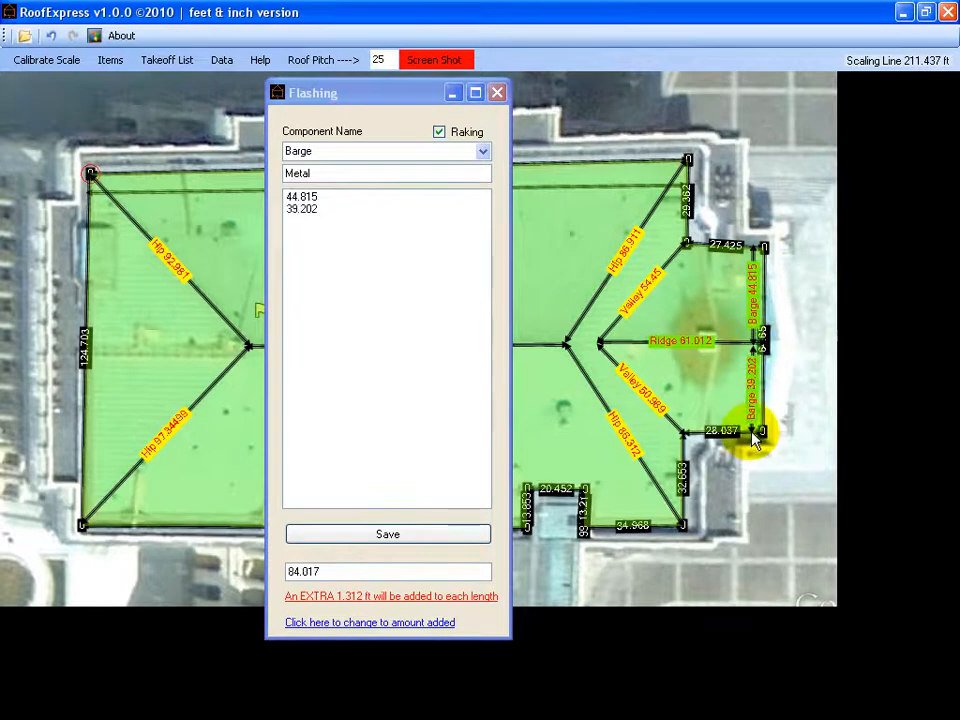
# Save the two traced barges (44.815 and 39.202 ft) totalling 84.017 ft
pyautogui.tripleClick(388, 572)
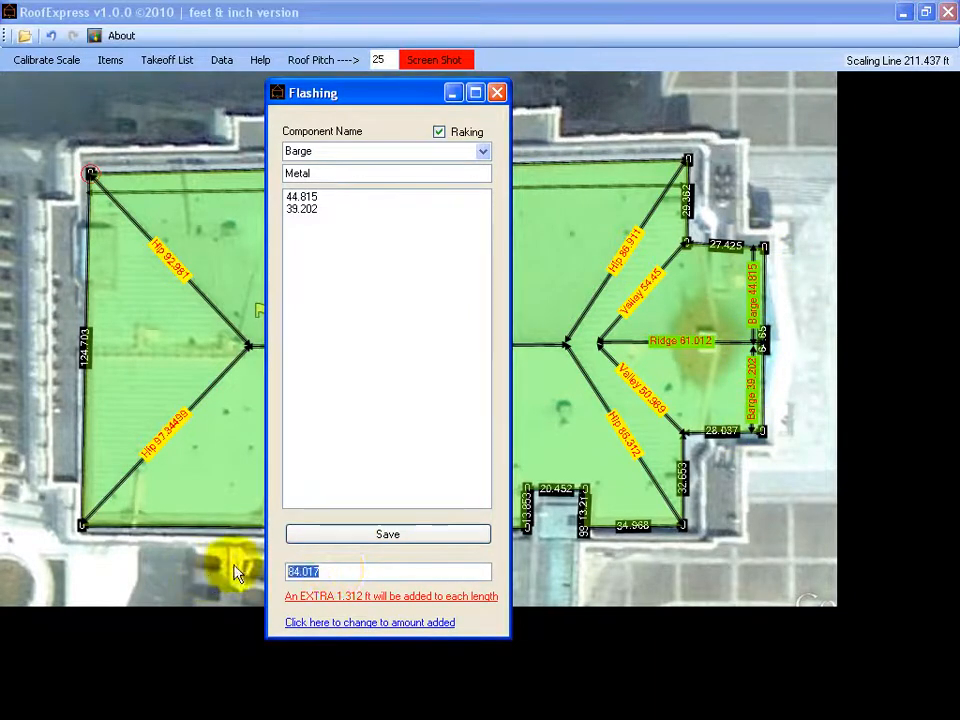
pyautogui.click(388, 532)
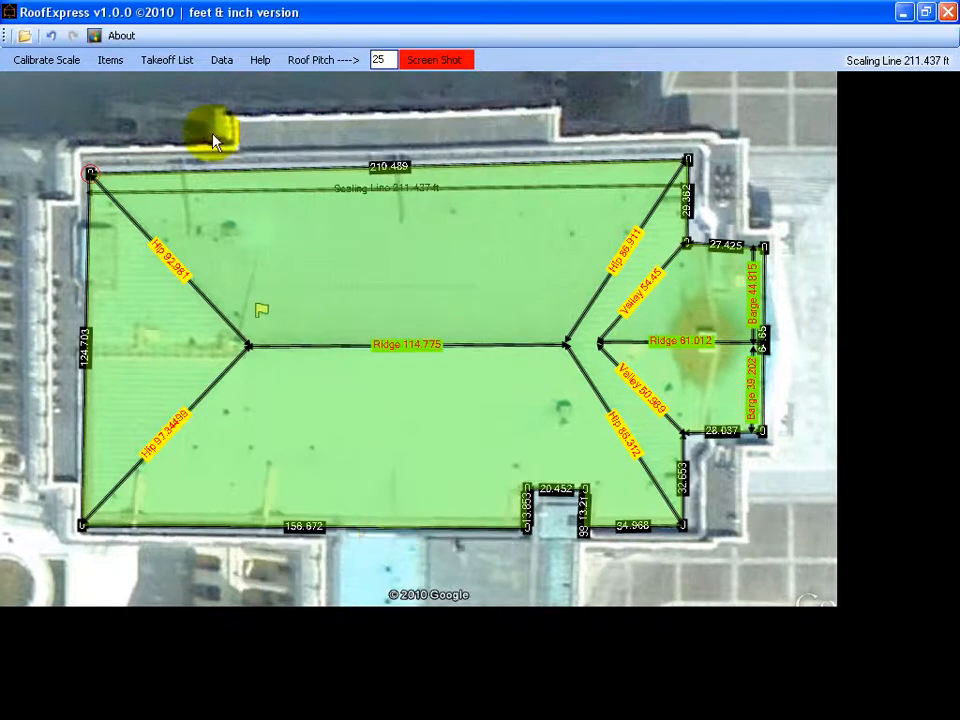
# Show the takeoff list and export it to the US Senate Building Excel template
pyautogui.click(166, 60)
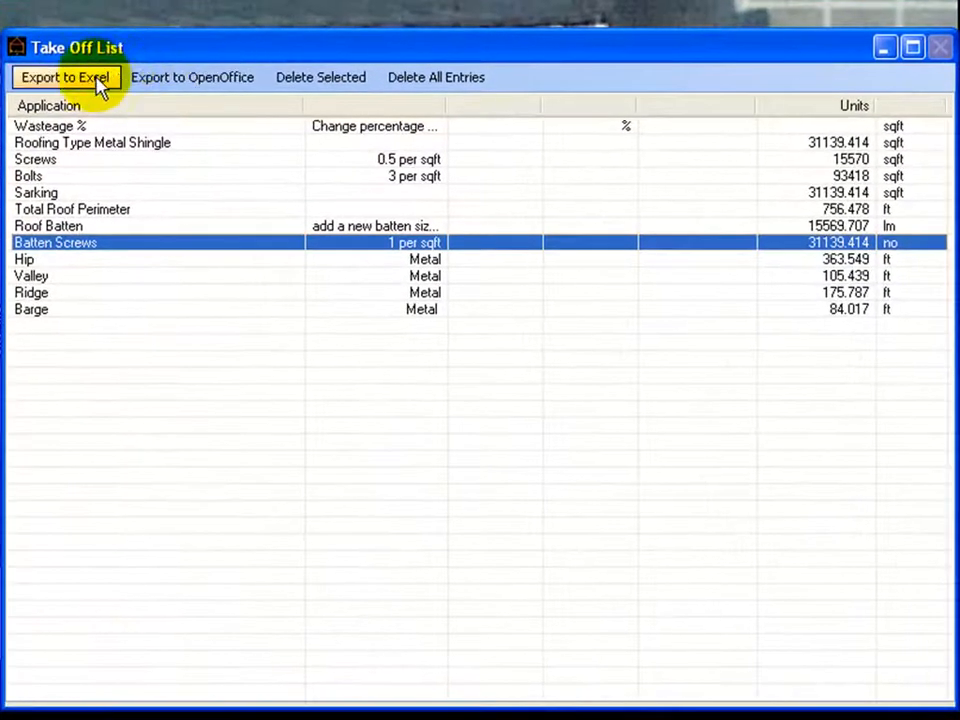
pyautogui.click(66, 76)
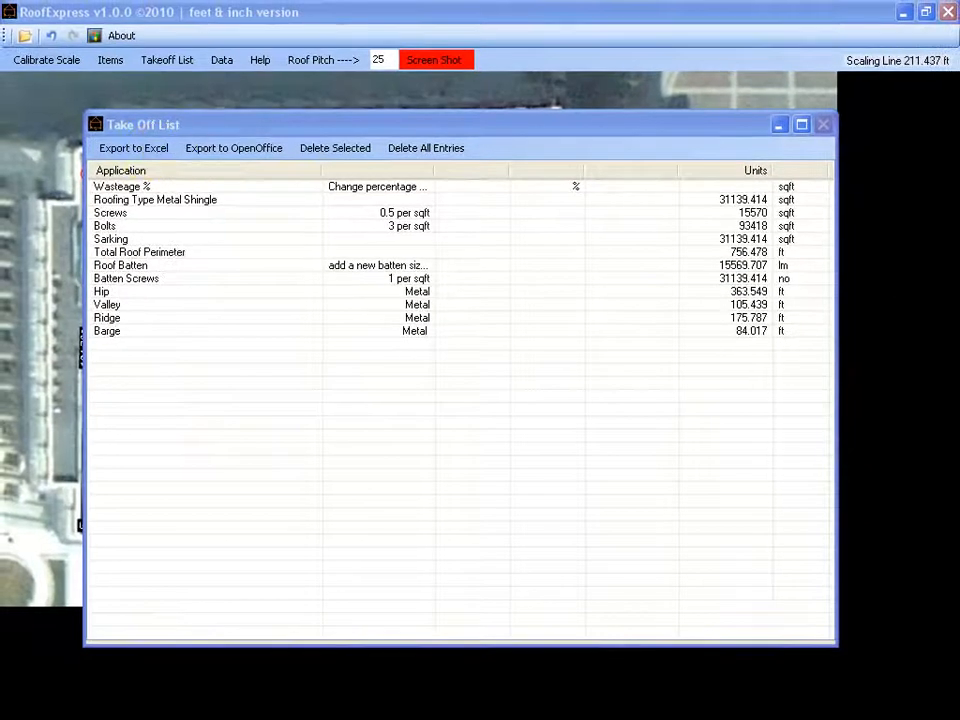
pyautogui.click(132, 148)
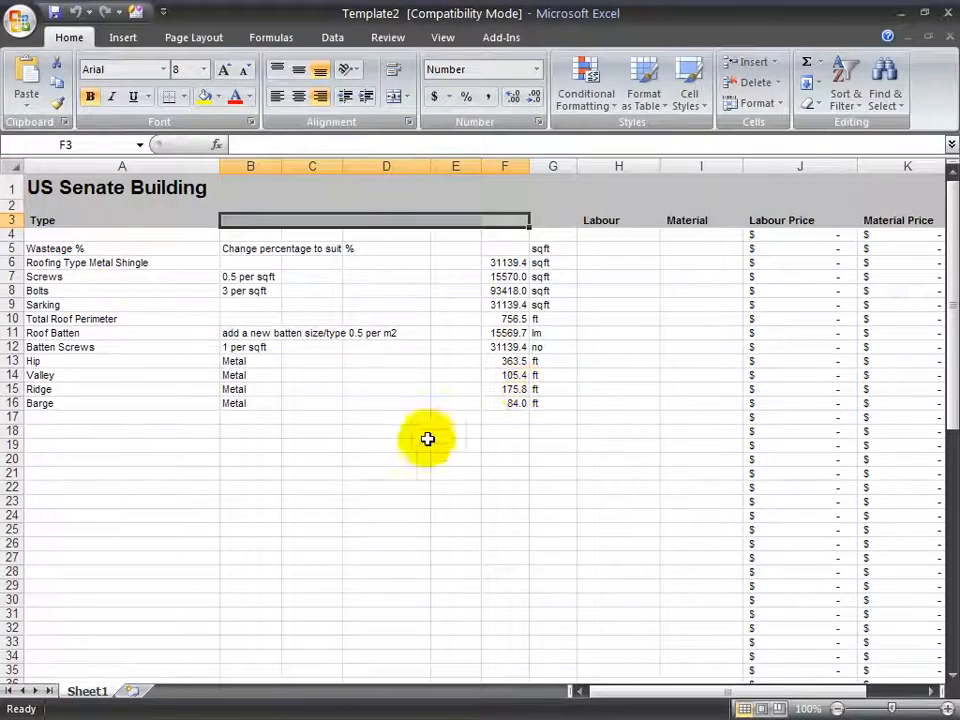
# Scroll the Excel estimate to the labour and material price columns for the Metal Shingle row
pyautogui.click(836, 708)
pyautogui.write('8')
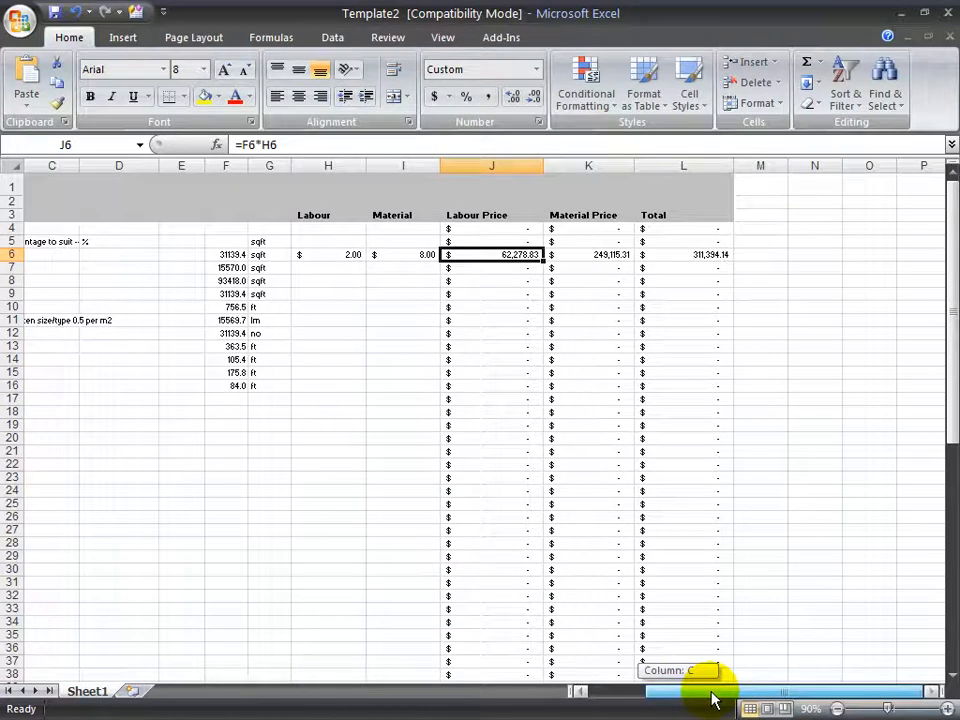
pyautogui.hscroll(-3)
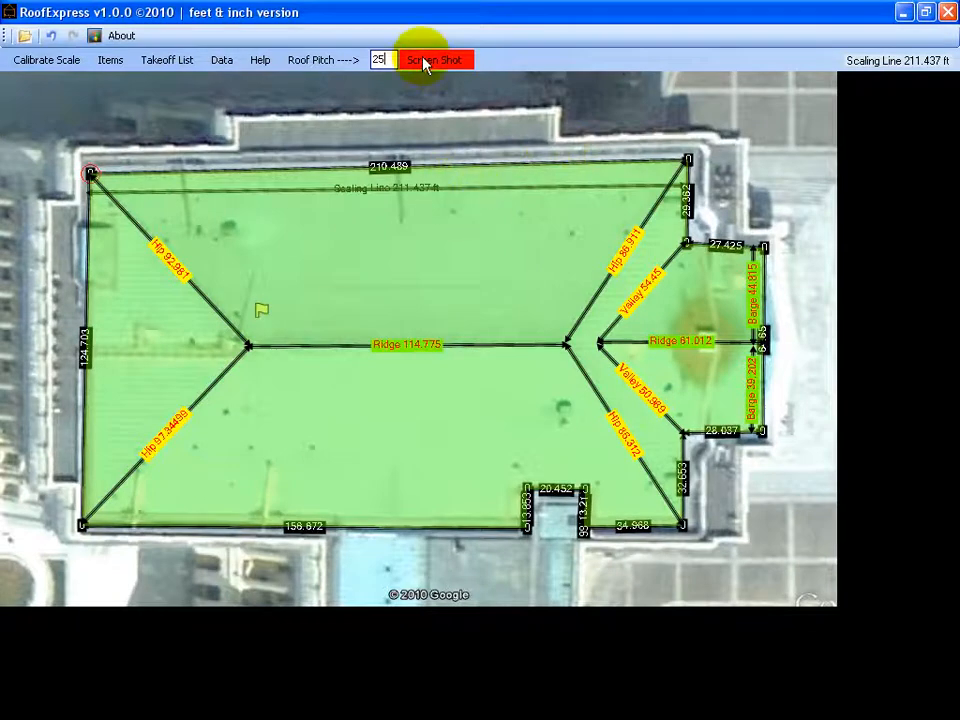
# Capture the roof plan and save it as US Senate Building TAKEOFF.jpg in Roofing, replacing the existing file
pyautogui.click(434, 60)
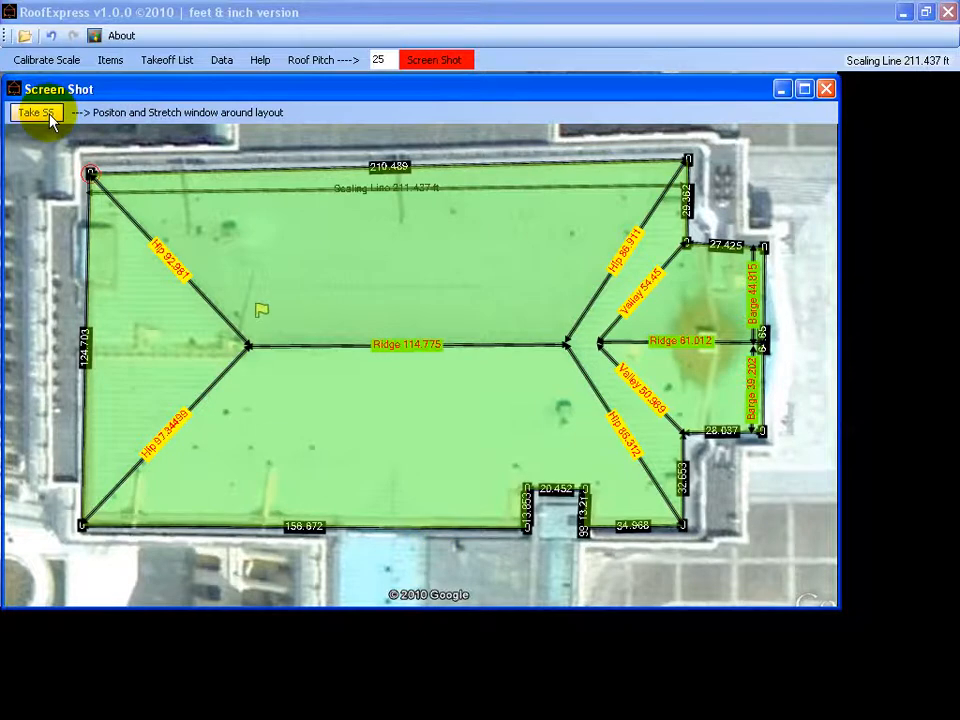
pyautogui.click(38, 112)
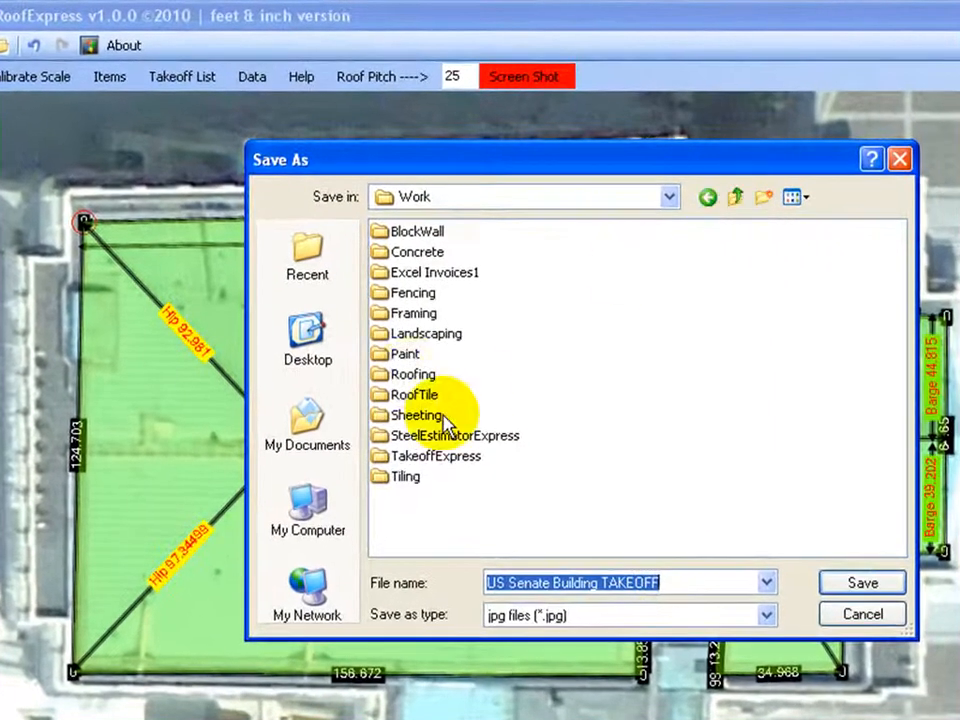
pyautogui.doubleClick(412, 374)
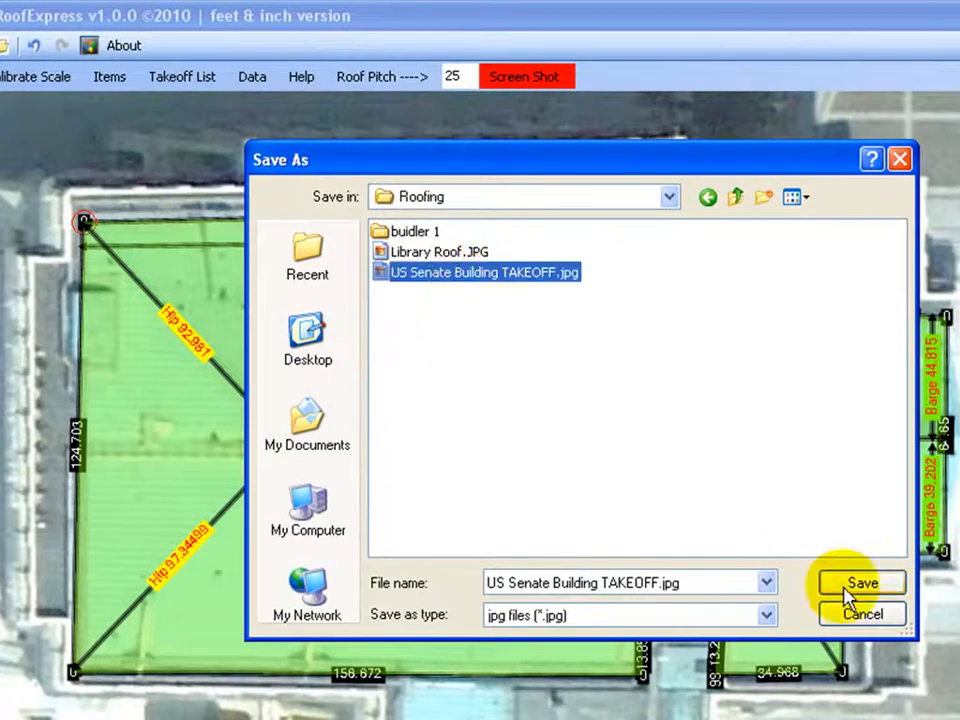
pyautogui.click(860, 584)
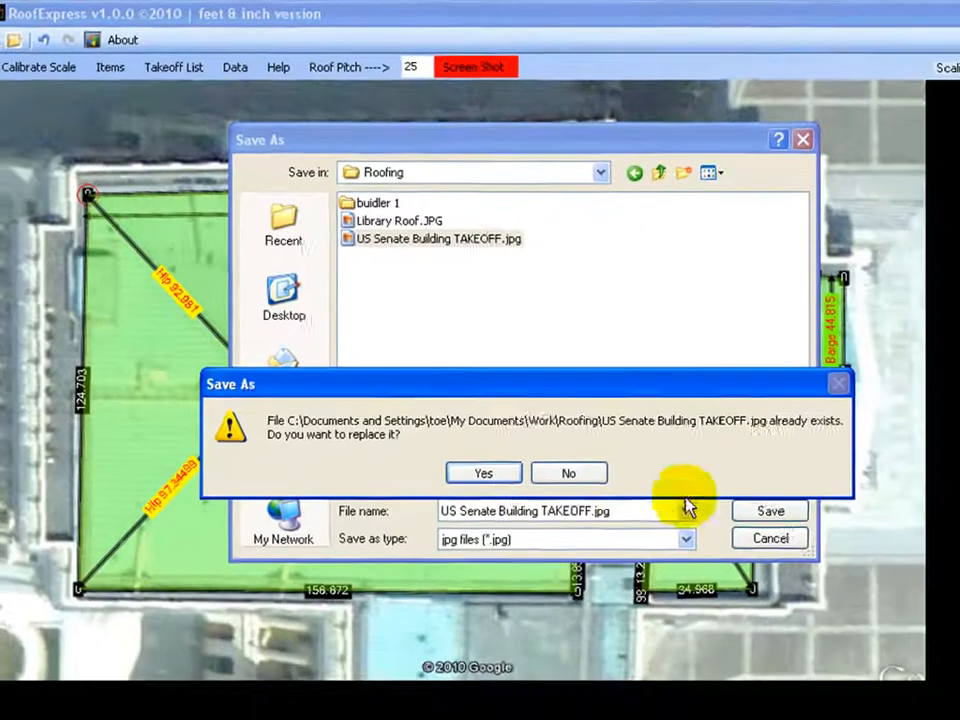
pyautogui.click(484, 472)
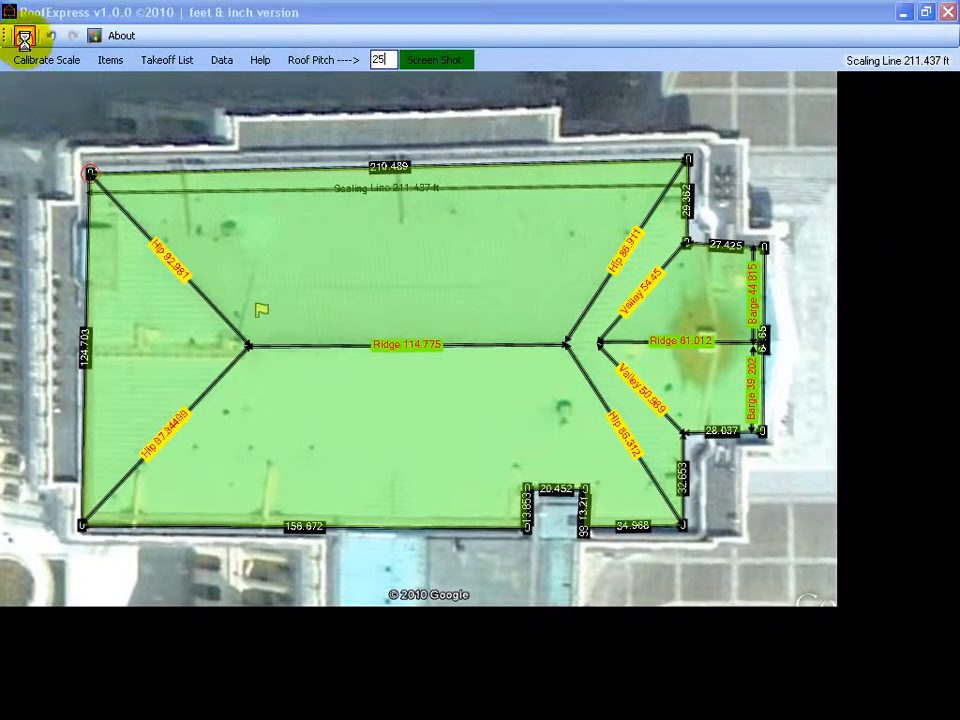
pyautogui.rightClick(350, 212)
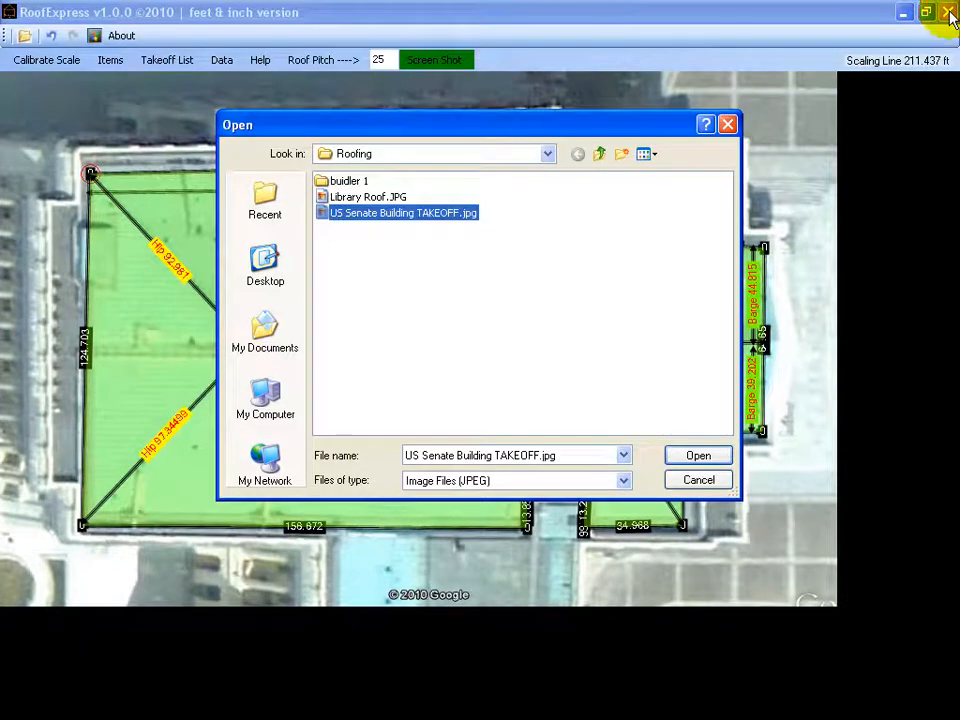
pyautogui.click(698, 456)
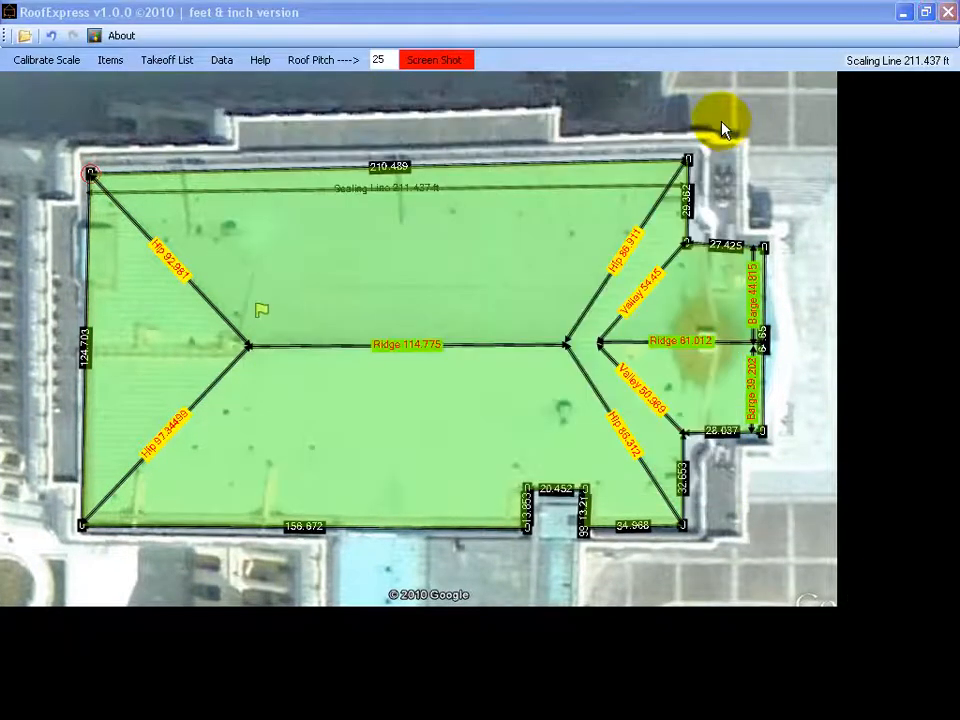